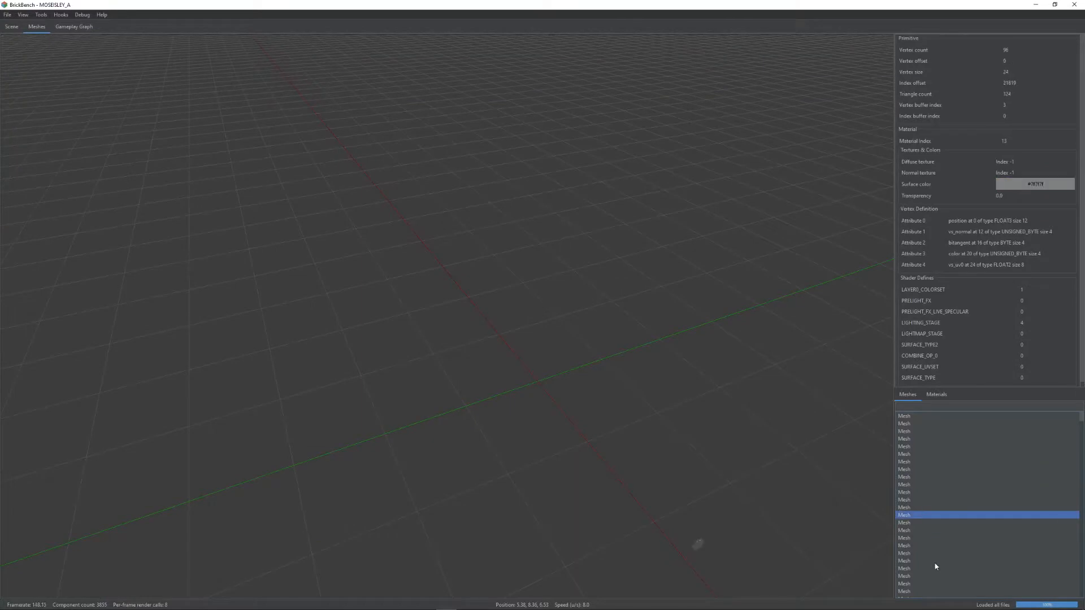
Step: Preview two level meshes with their material properties, then view the gameplay graph
left_click(905, 561)
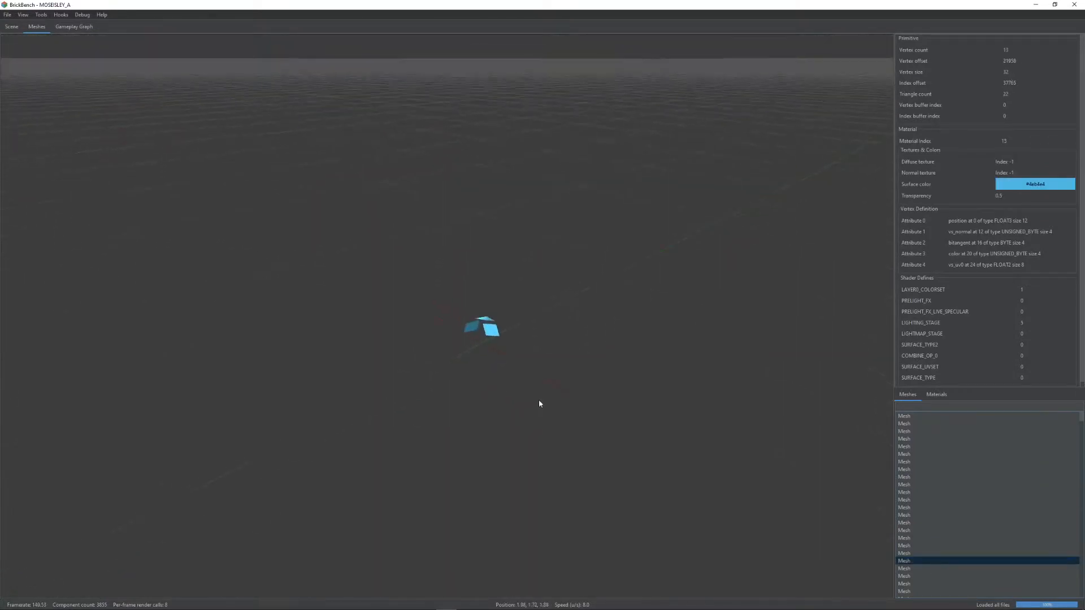
left_click(905, 568)
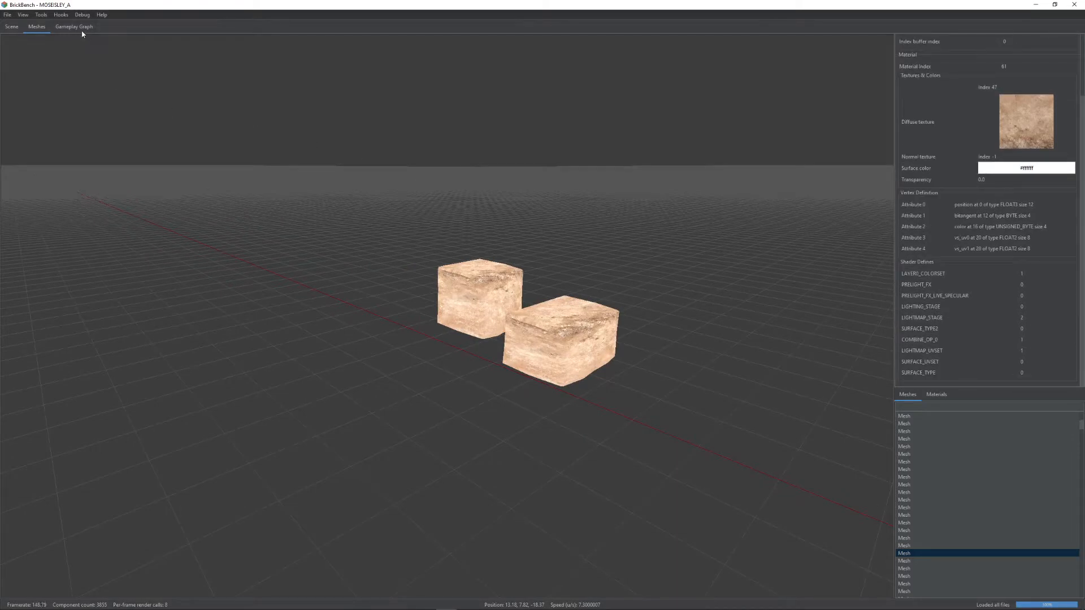
left_click(73, 26)
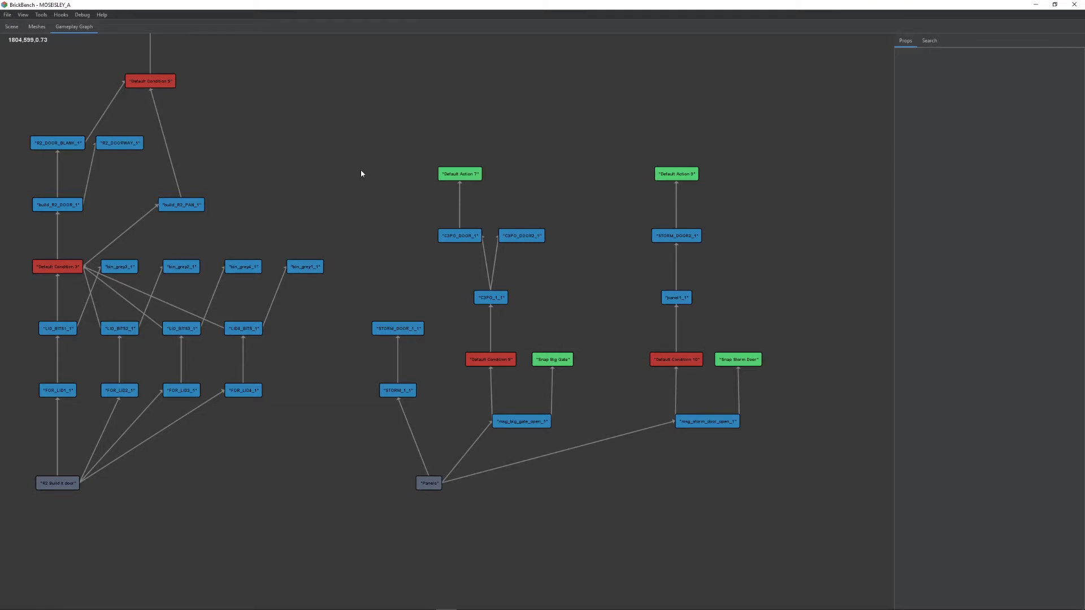
Step: Show the 3D scene, open Creature Spawns and choose a Panel Type for STORM_1
left_click(12, 27)
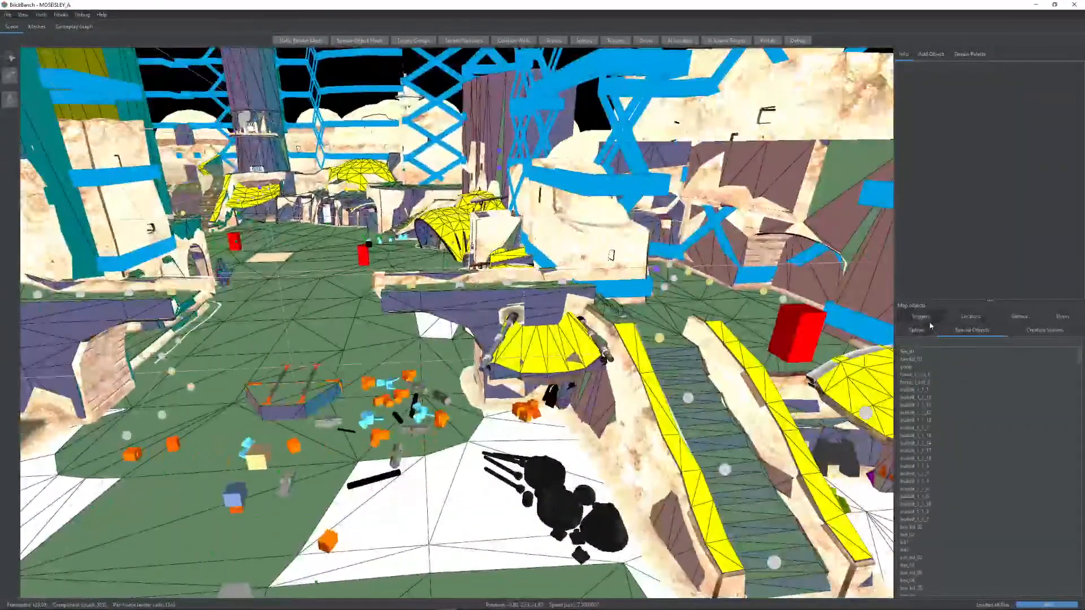
left_click(1045, 329)
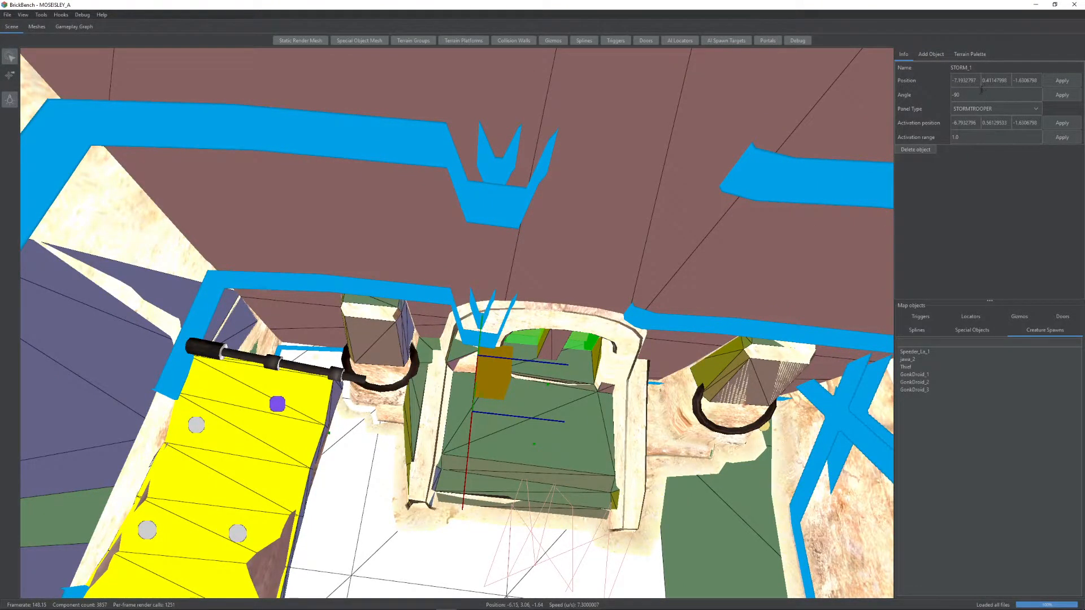
left_click(994, 108)
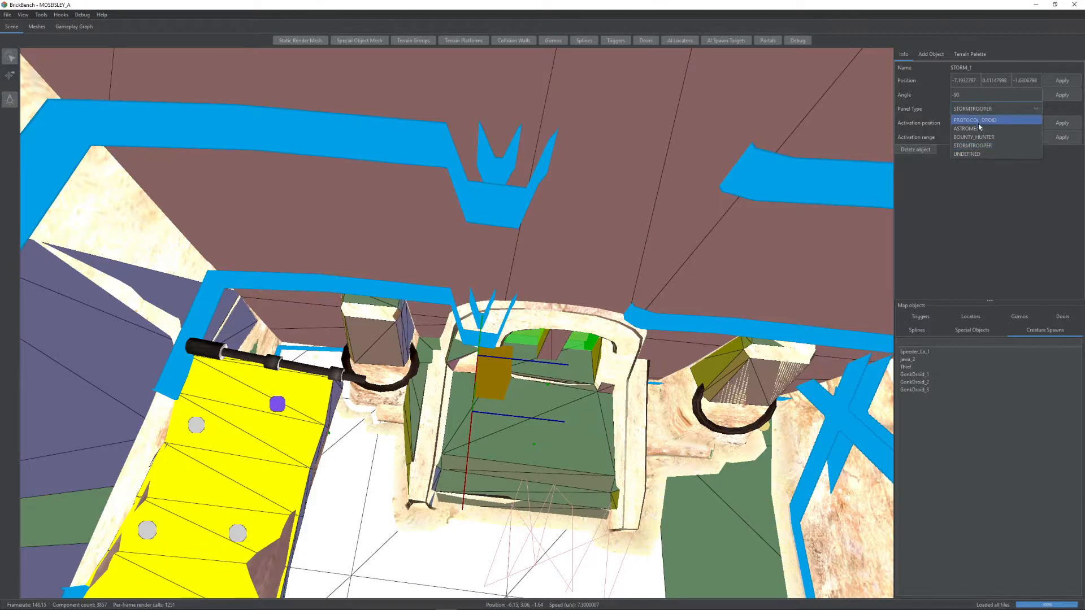
left_click(975, 120)
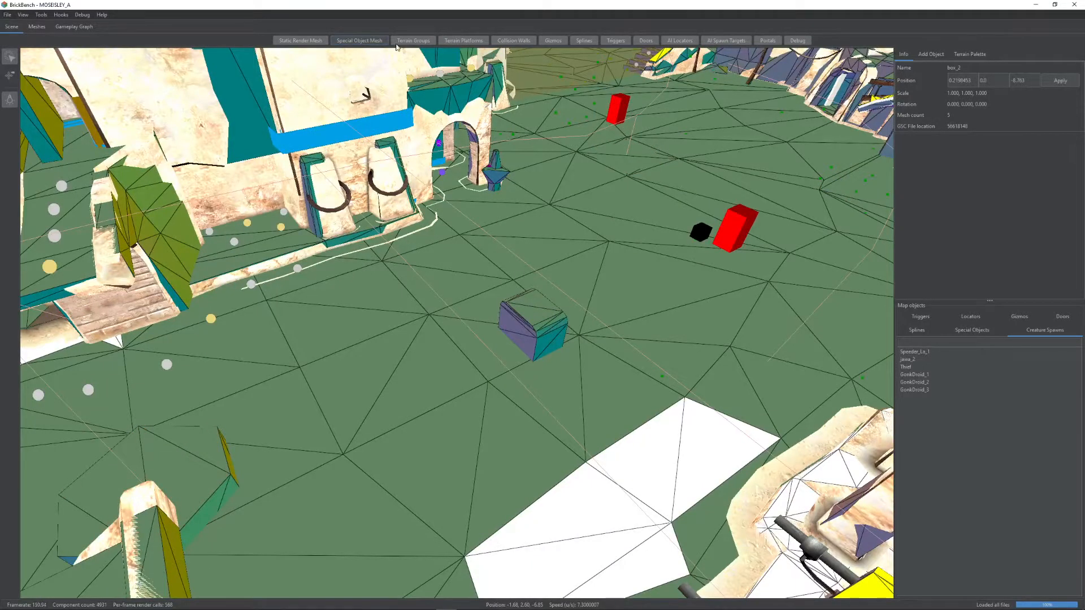
Step: Toggle the collision overlay and bring up the Terrain Palette of surface types
left_click(413, 40)
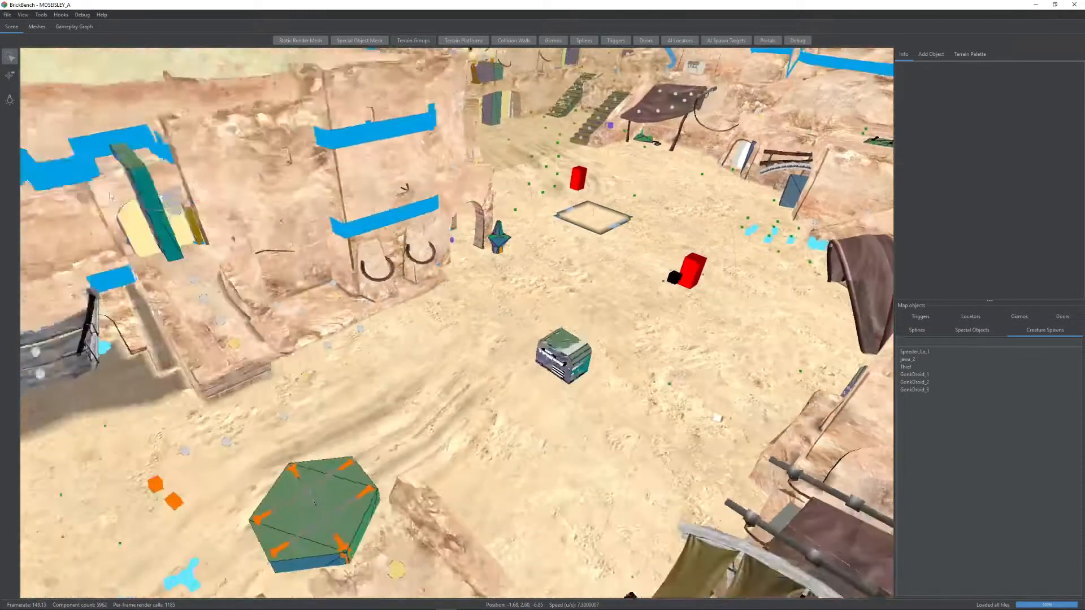
left_click(564, 357)
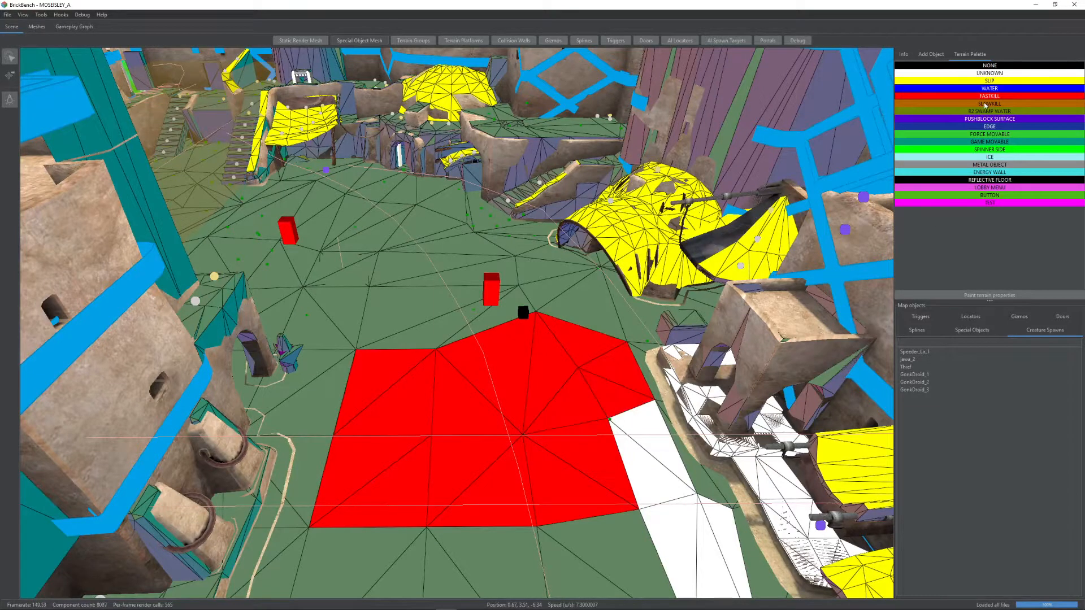
Step: Choose another terrain surface type to paint a second floor patch orange
left_click(318, 290)
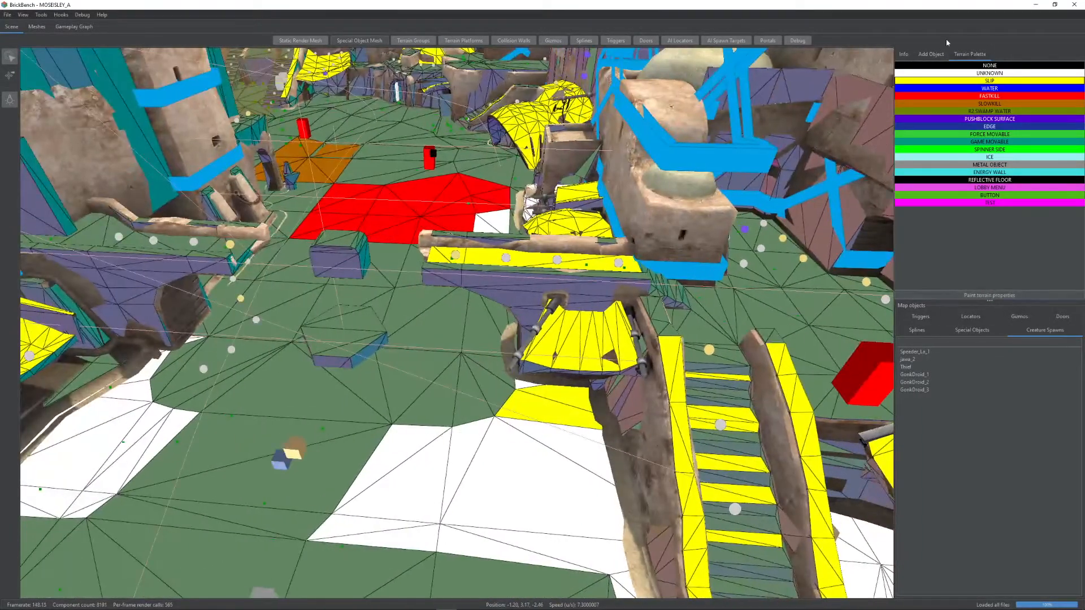
Step: Bring up the Add Object list of gizmos (Pickup, ZipUp)
left_click(930, 54)
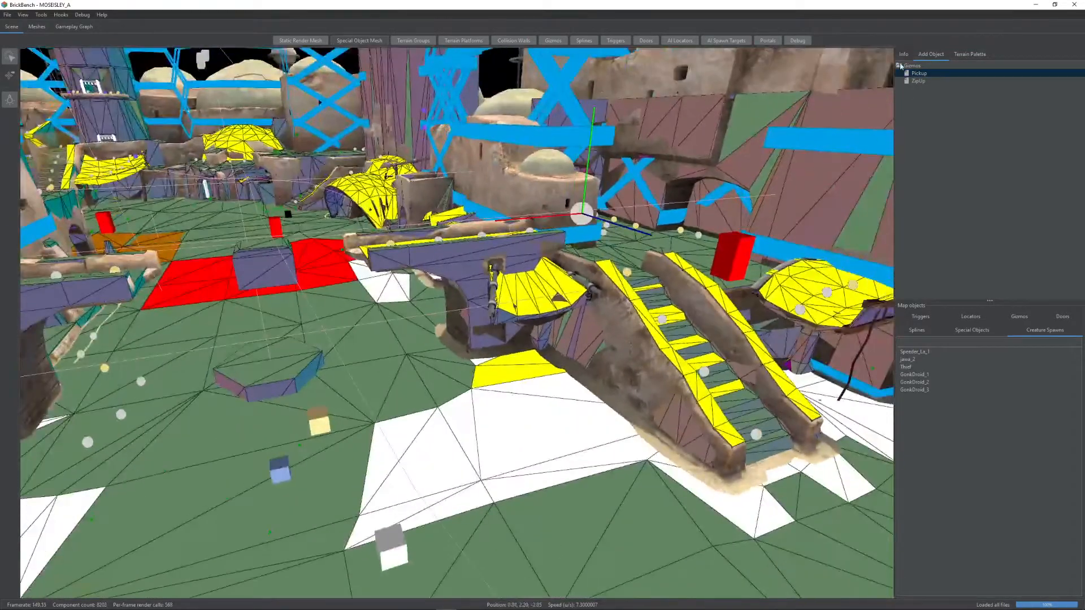
Step: Add a MINIKIT pickup gizmo named 'key' and apply it
left_click(919, 73)
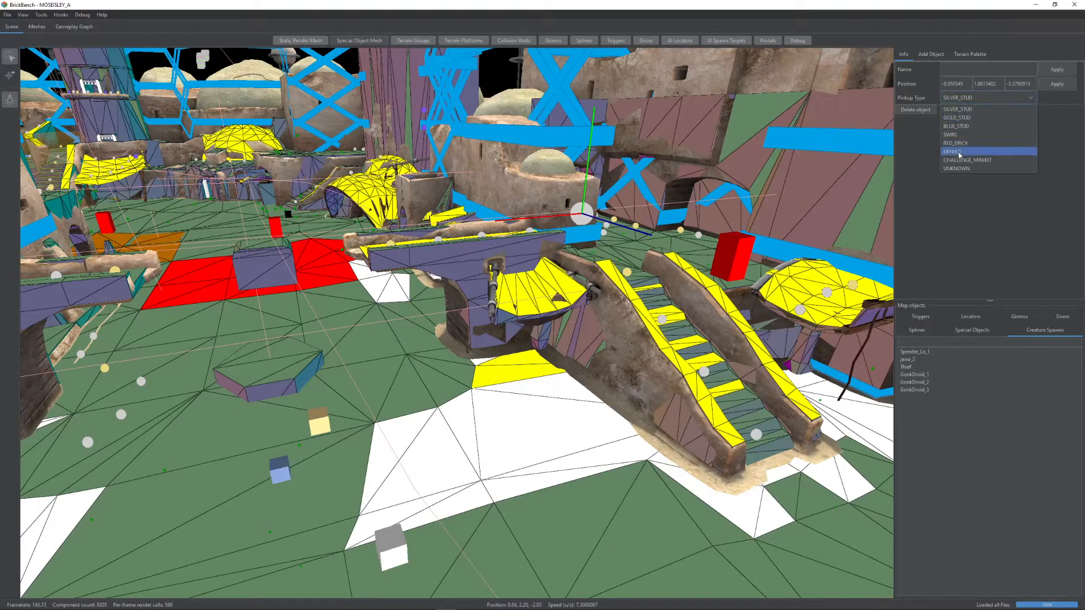
left_click(958, 151)
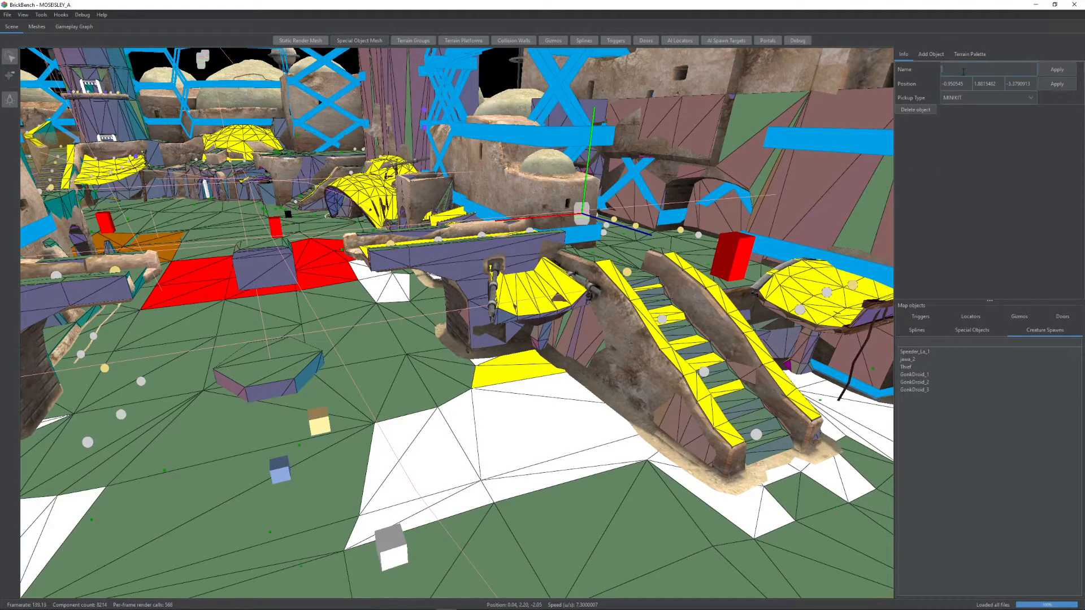
type("key")
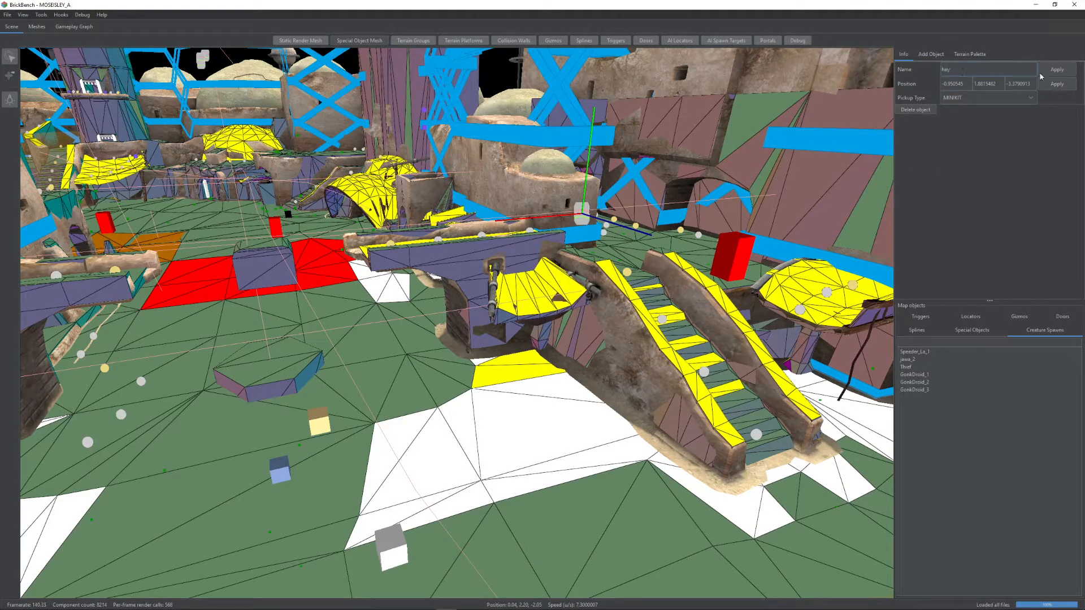
left_click(1019, 317)
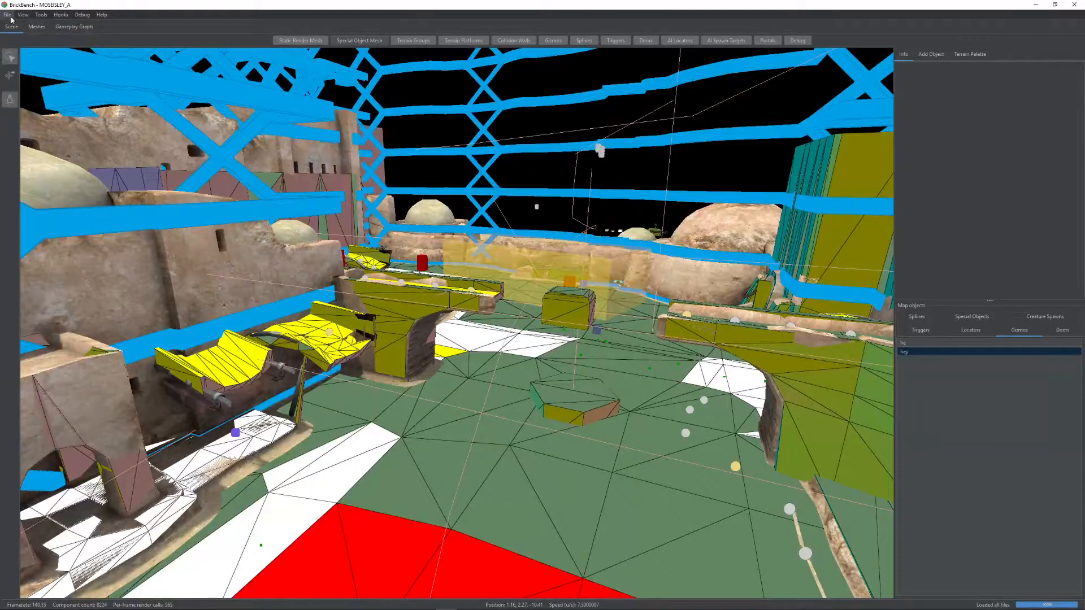
Step: Save the Mos Eisley project and acknowledge the save confirmation
left_click(7, 15)
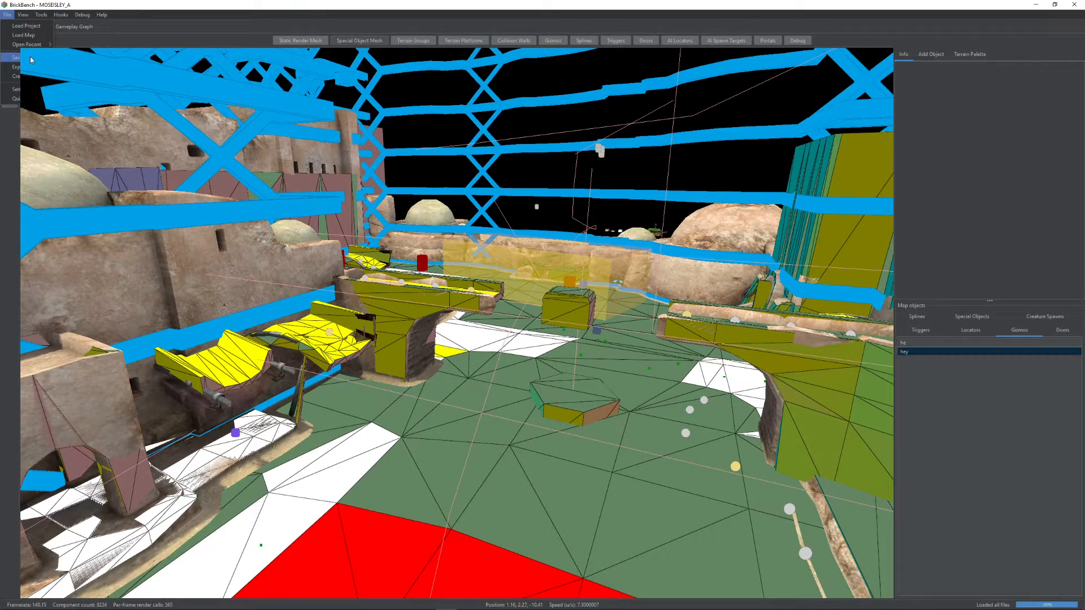
left_click(15, 56)
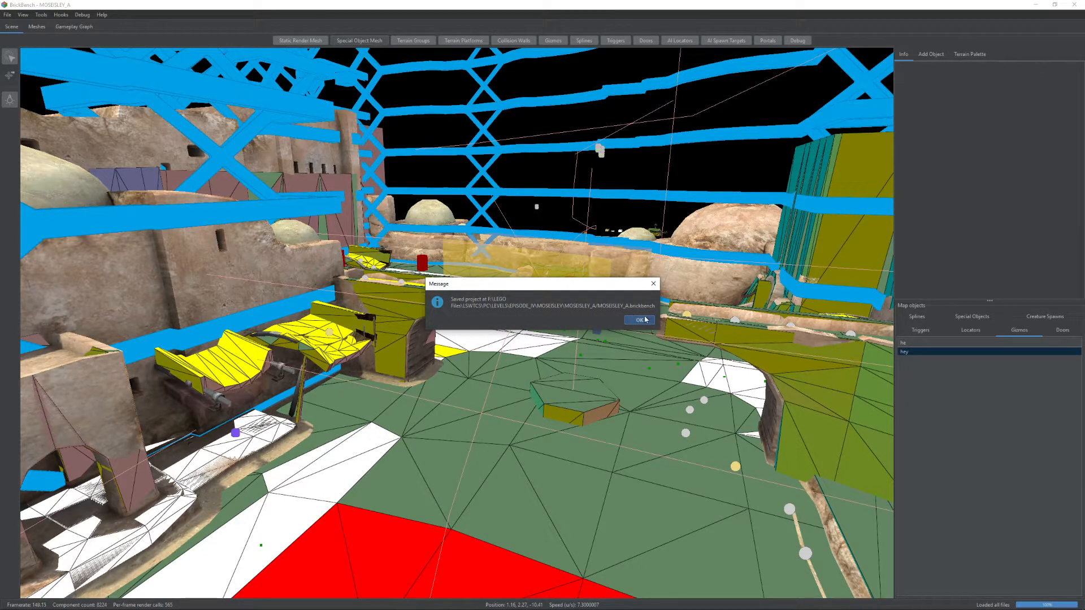
left_click(638, 320)
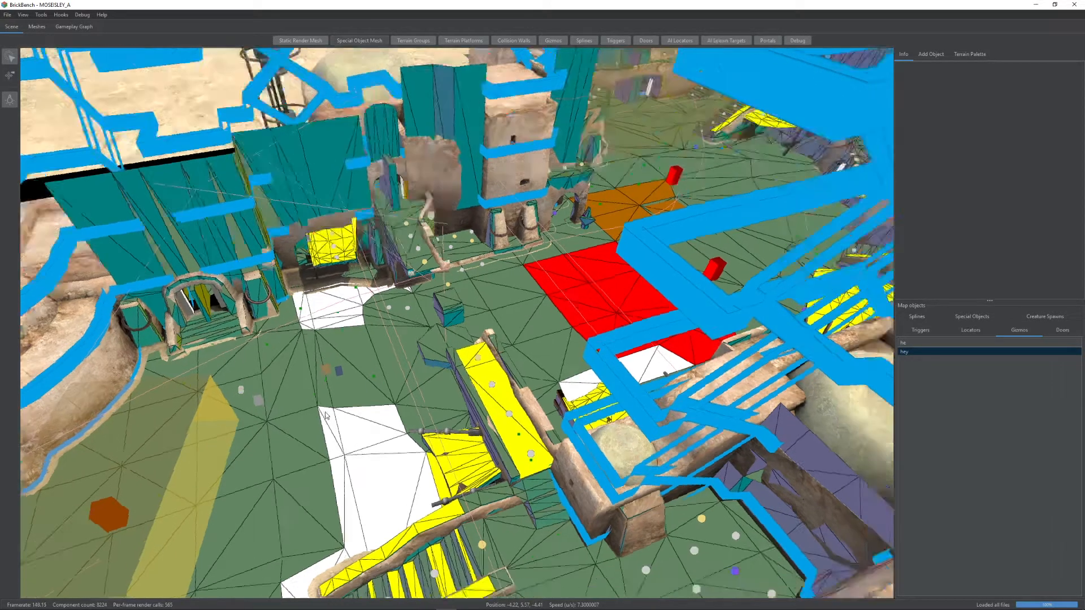
Step: Reopen MOSEISLEY_A.brickbench from recent files, then bring up the File menu again
left_click(7, 14)
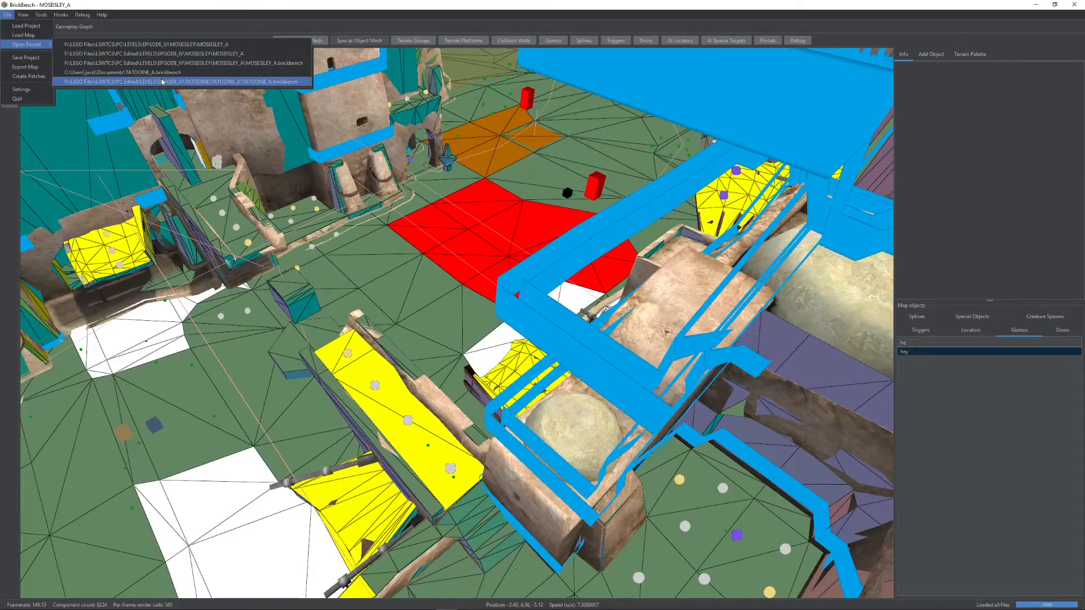
left_click(179, 81)
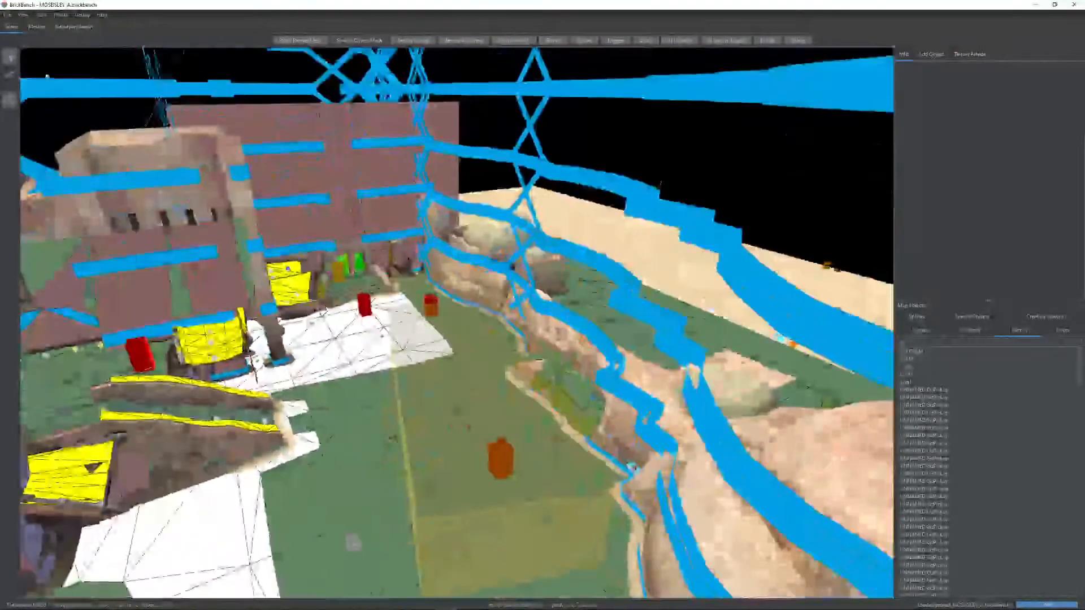
left_click(7, 15)
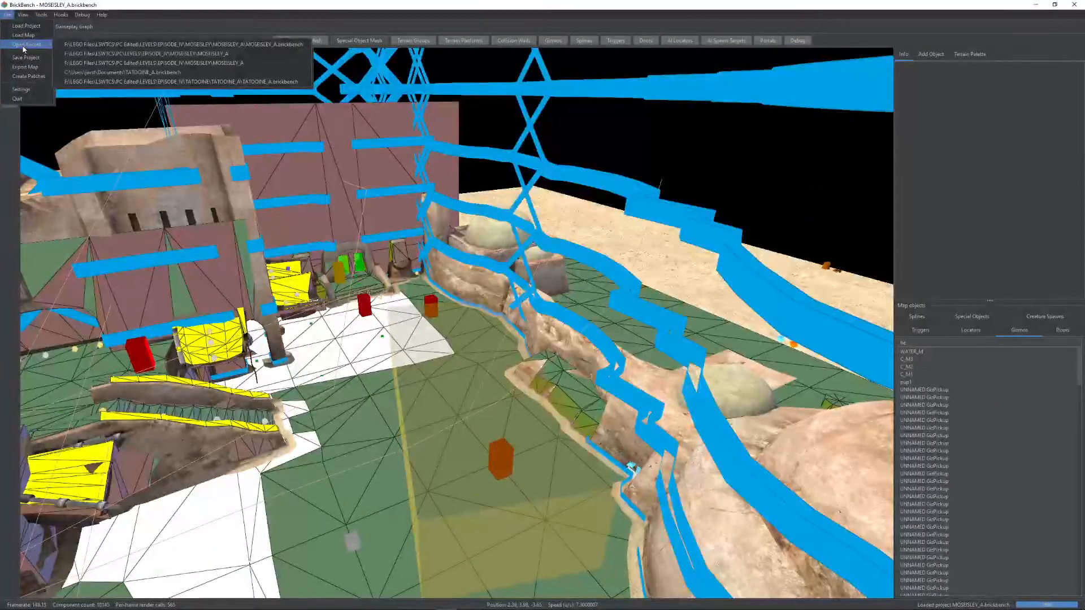
mouse_move(138, 73)
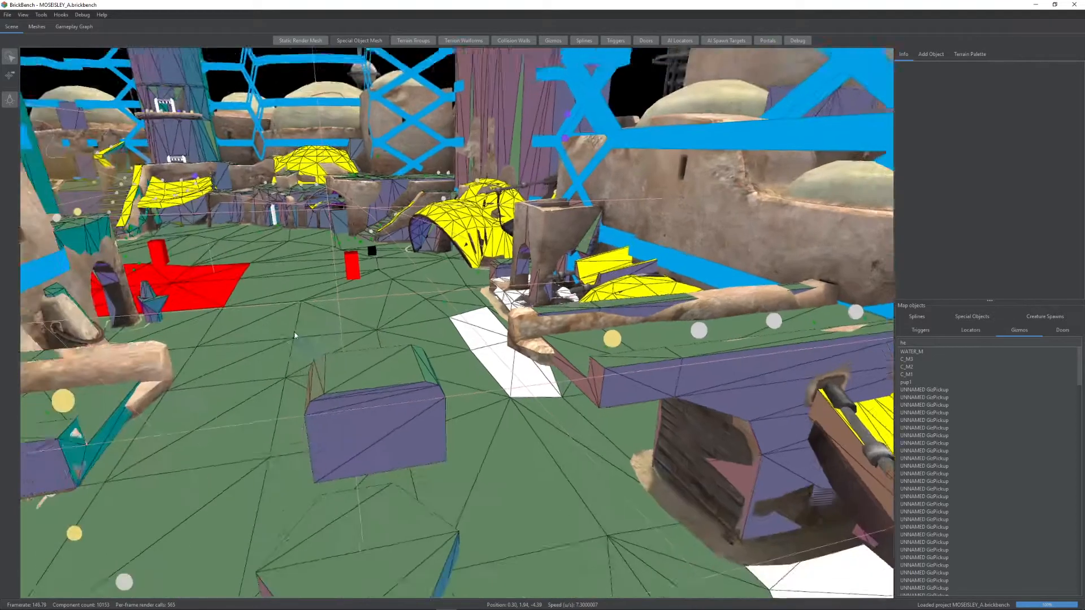
Step: Create patches against the original unmodified MOSEISLEY_A map directory
left_click(6, 15)
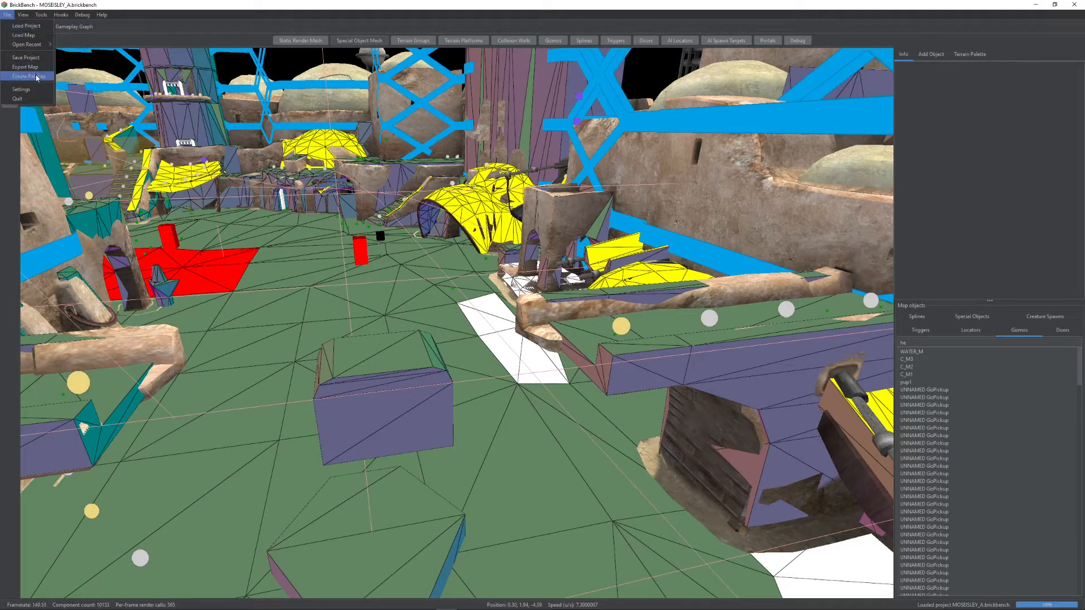
left_click(28, 75)
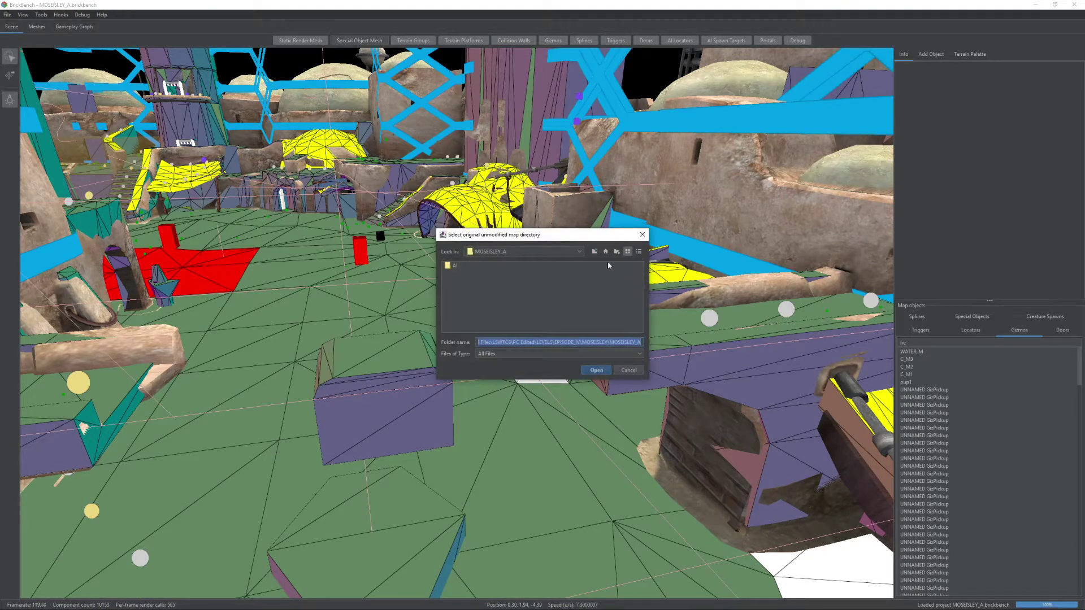
mouse_move(594, 251)
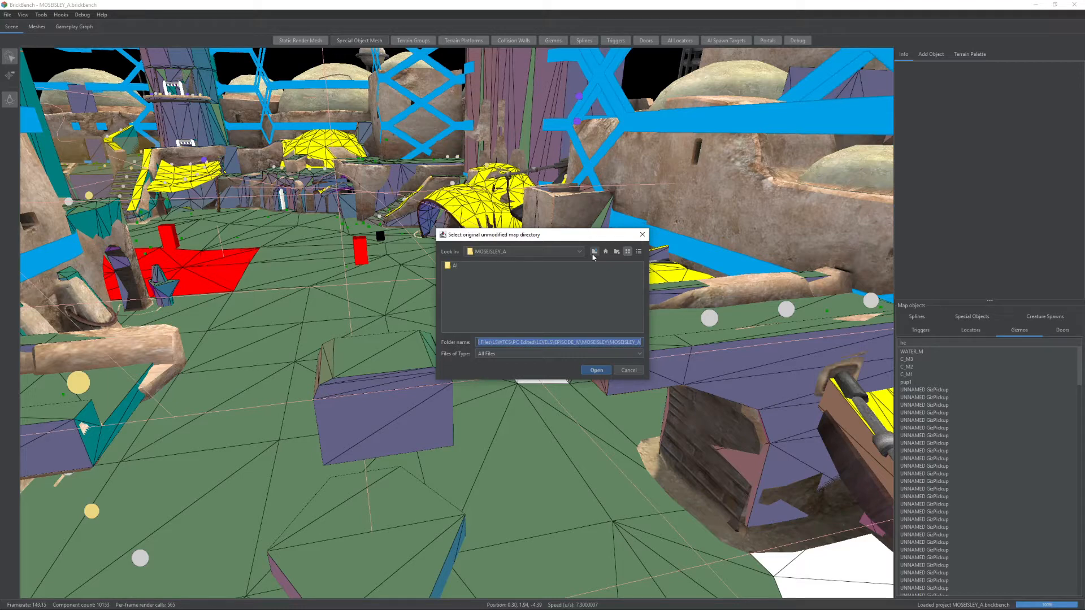
mouse_move(542, 250)
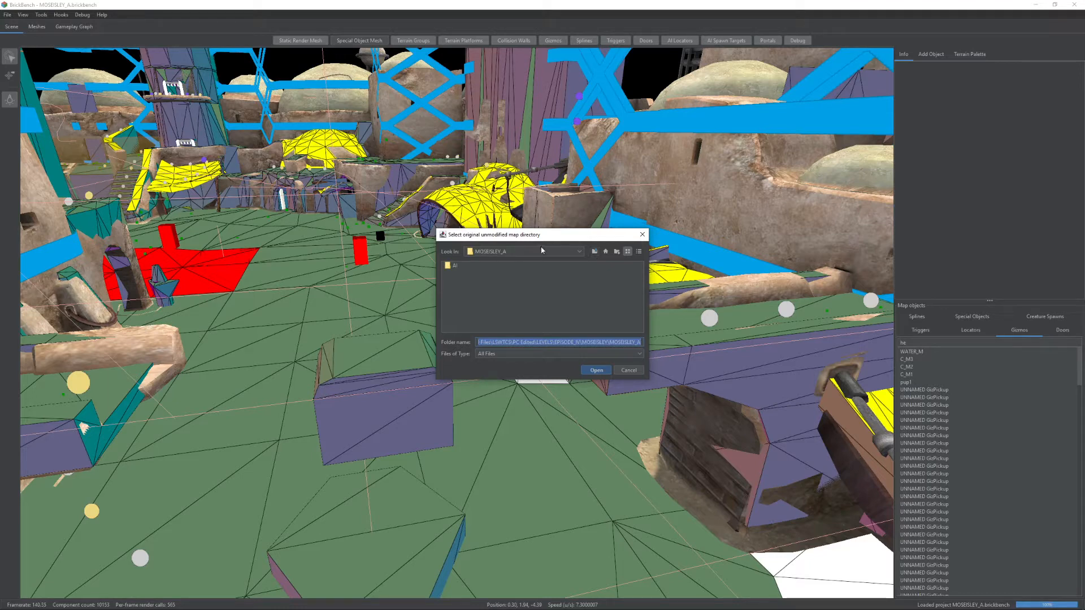
mouse_move(523, 296)
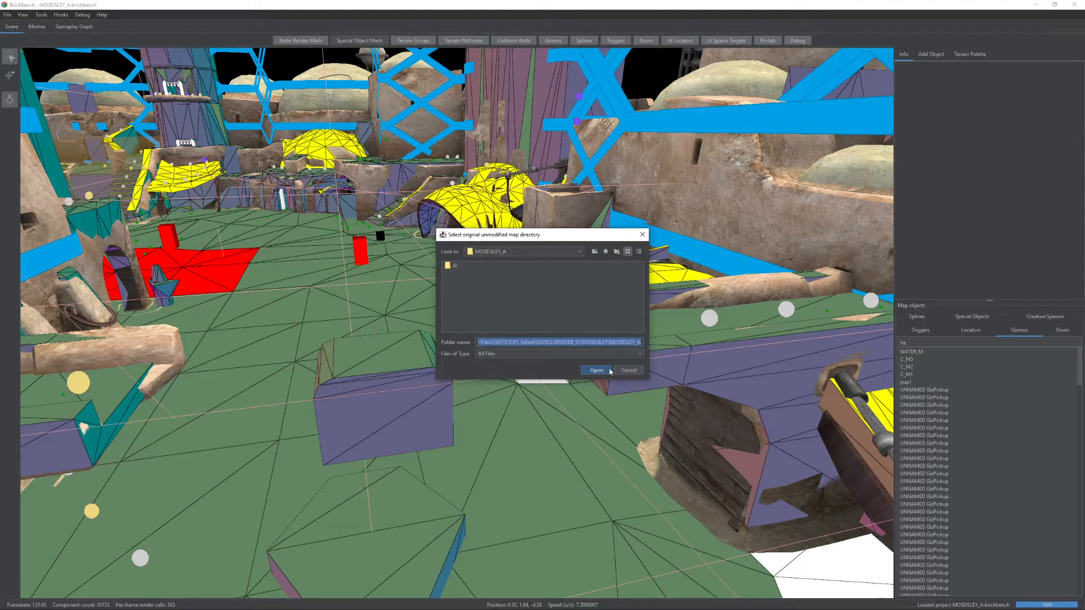
left_click(595, 370)
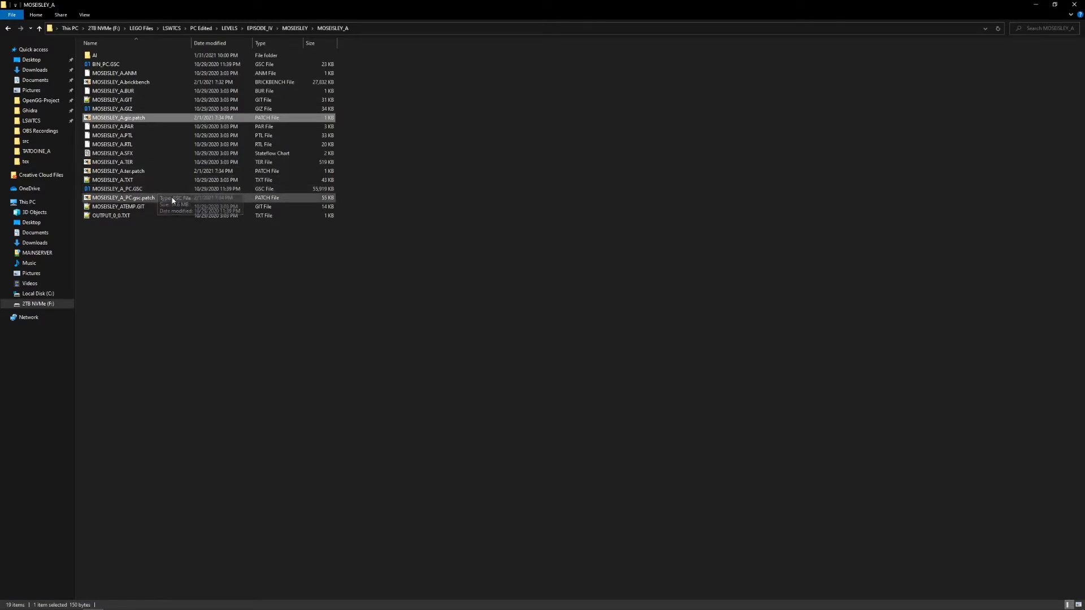
Step: Inspect the PC GSC and giz patch files, comparing sizes, then return to BrickBench
double_click(121, 81)
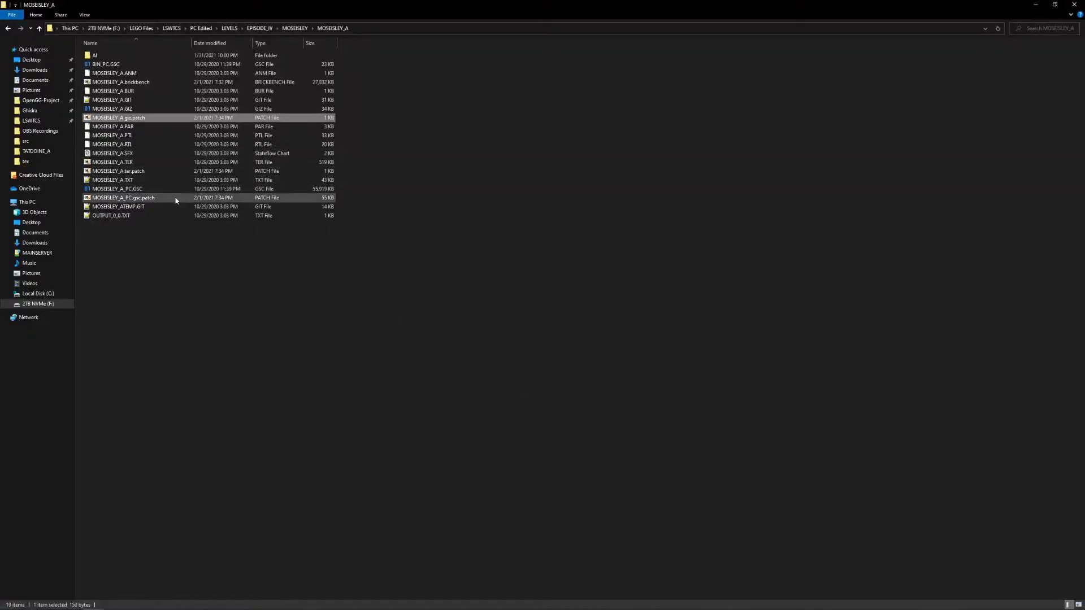
left_click(139, 198)
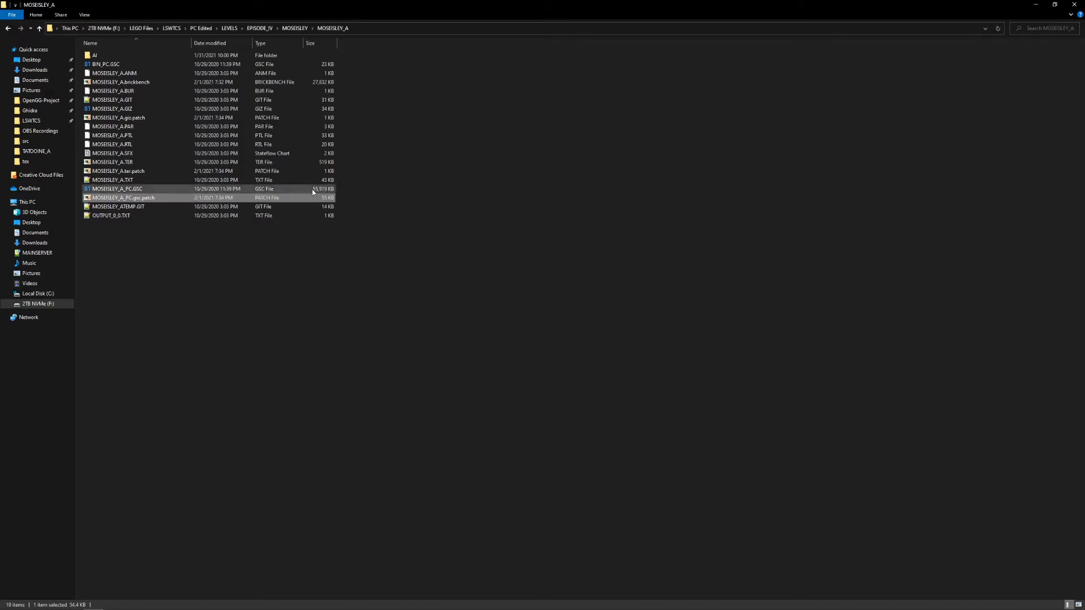
left_click(113, 180)
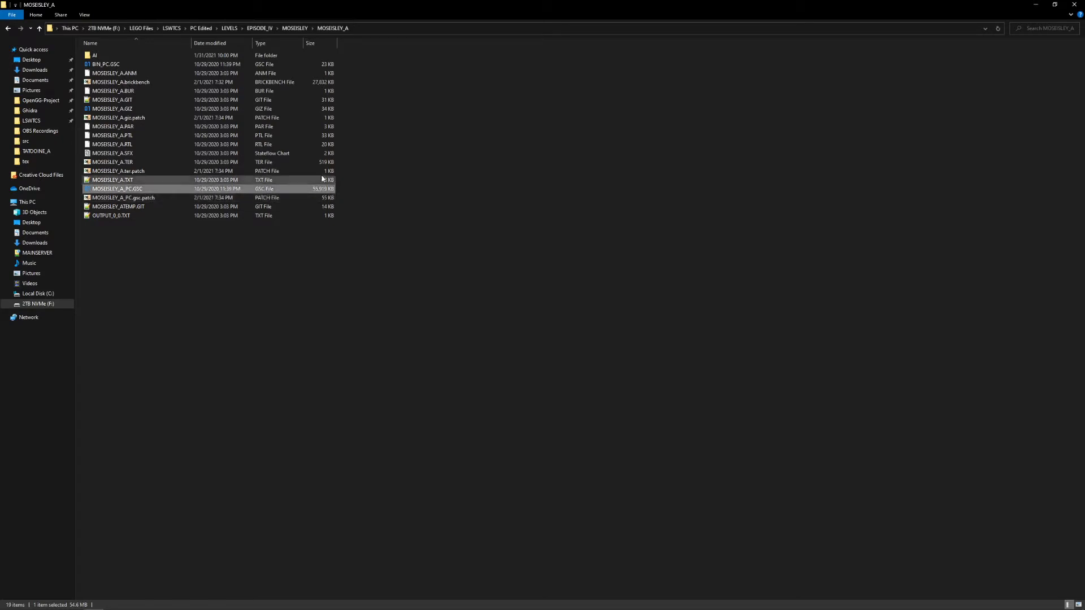
left_click(118, 117)
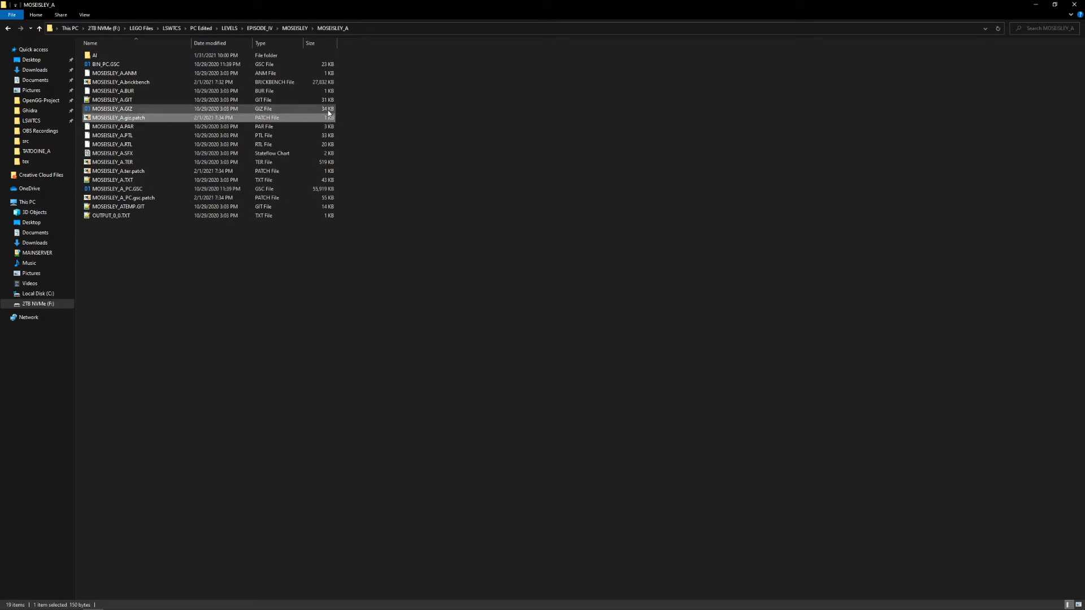
double_click(121, 81)
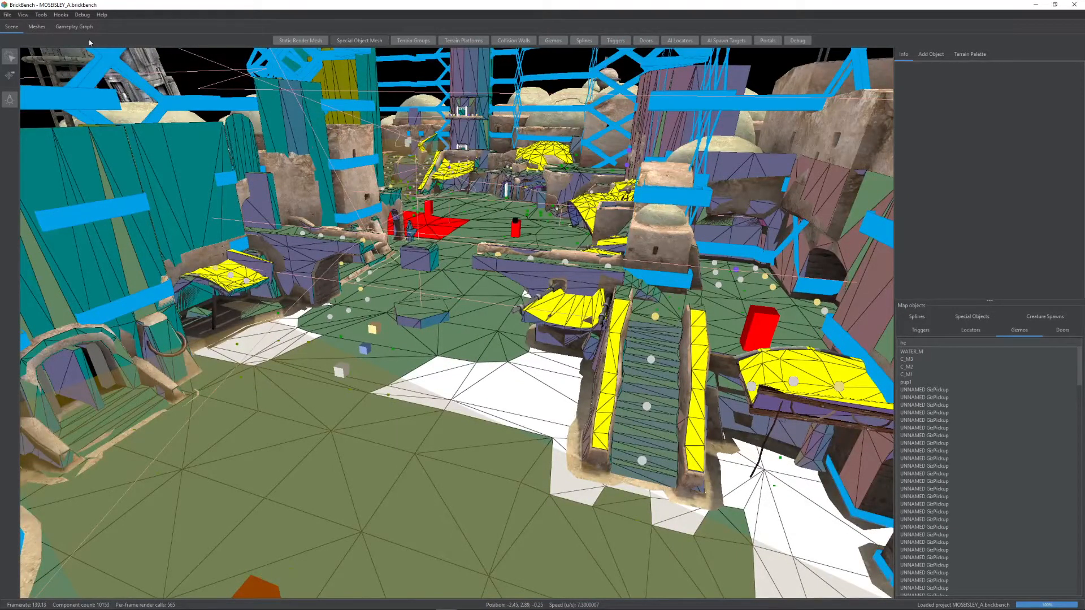
left_click(7, 15)
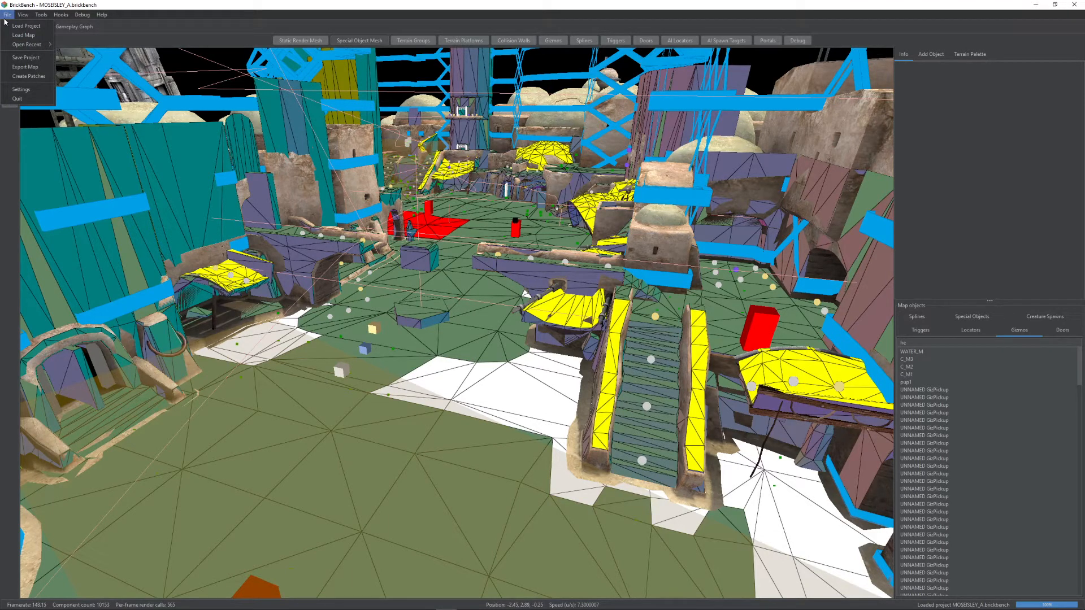
mouse_move(25, 57)
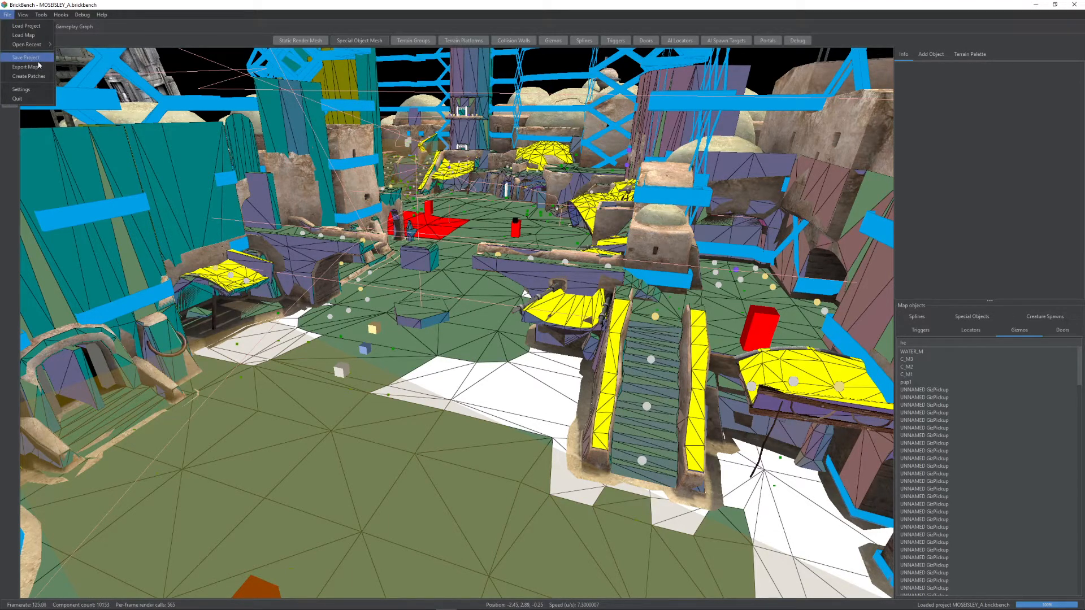
Step: Export the edited map with MOSEISLEY_A as the target directory
left_click(23, 66)
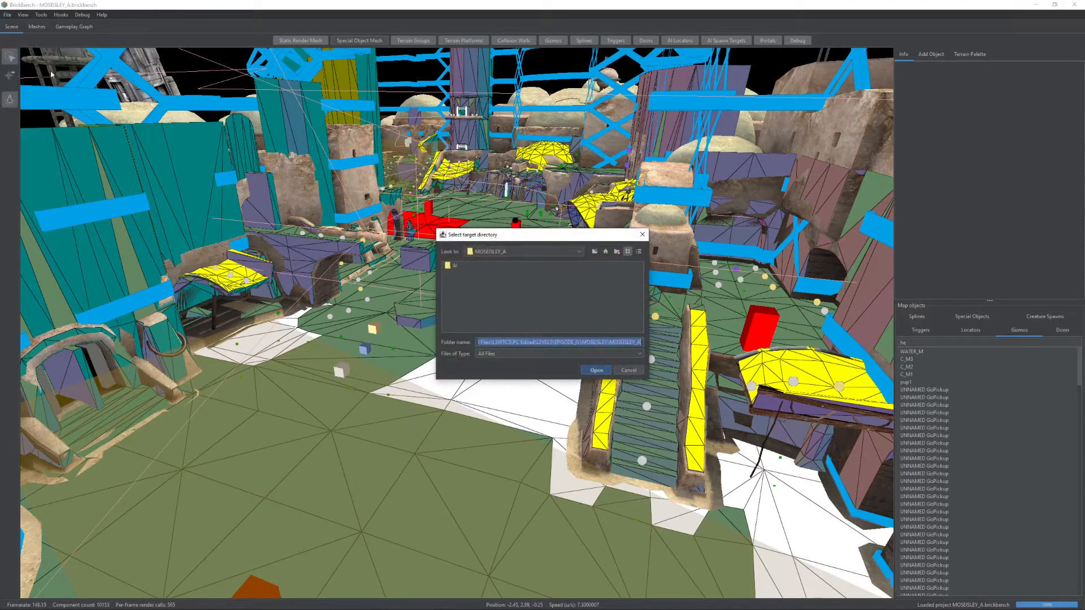
left_click(627, 369)
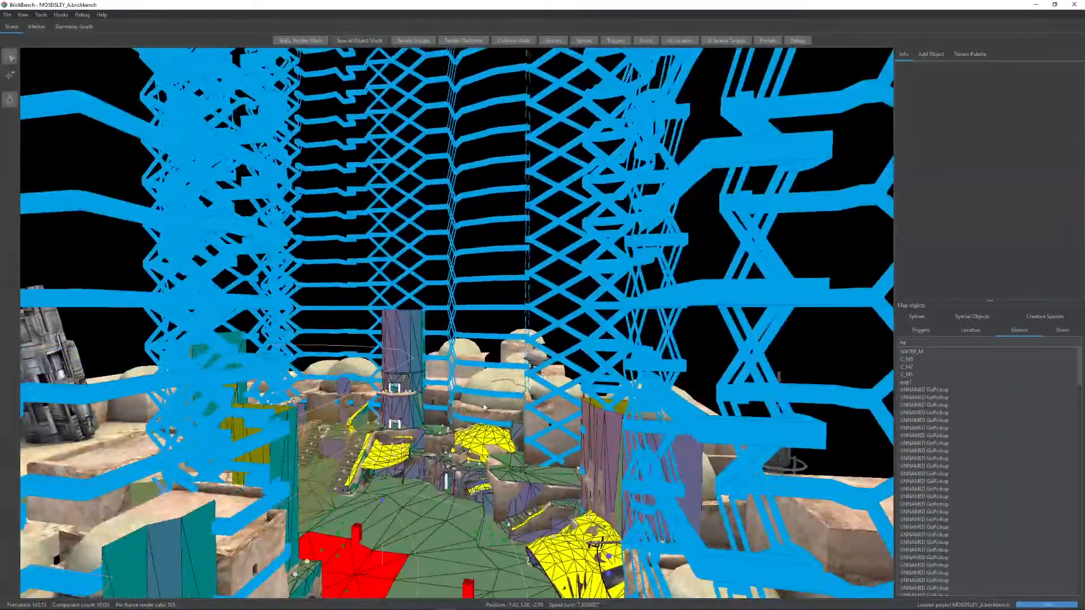
Step: Copy the giz, ter and PC gsc patch files into a new LSWTCS folder named MyMod
left_click(93, 602)
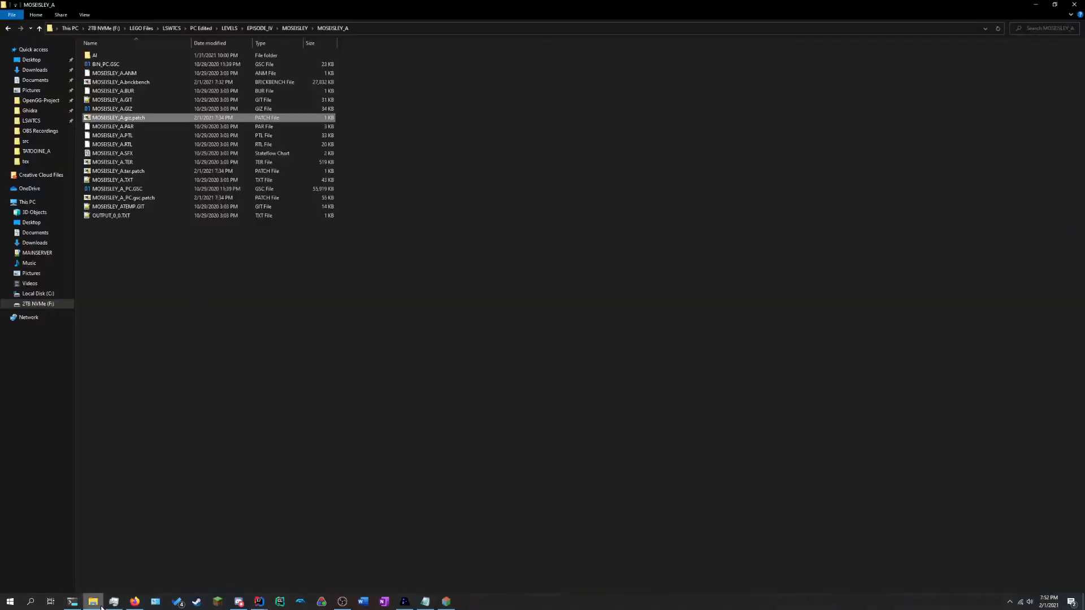
left_click(118, 170)
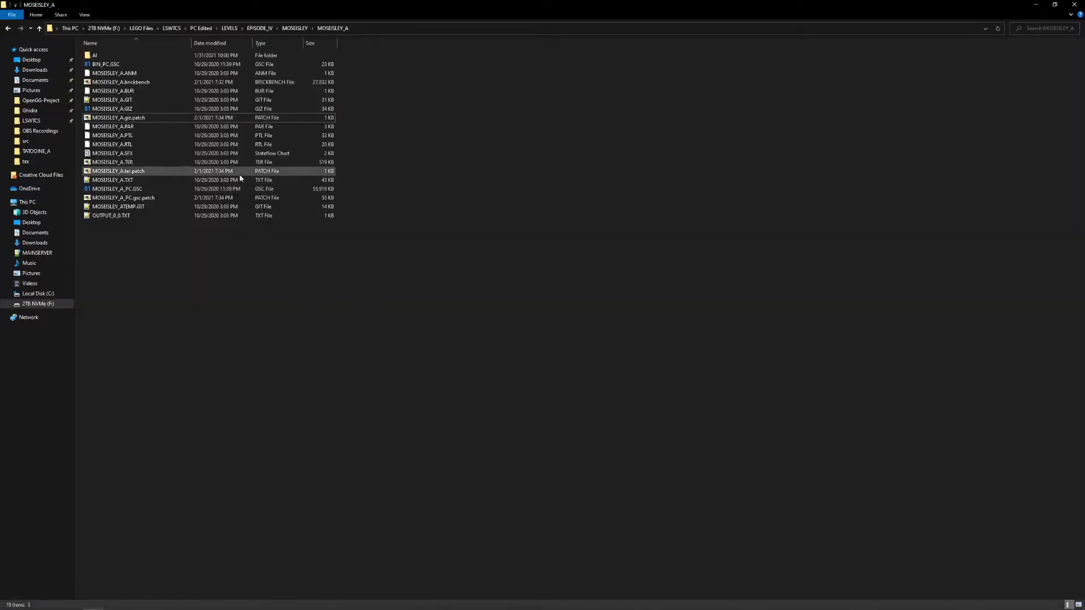
left_click(121, 82)
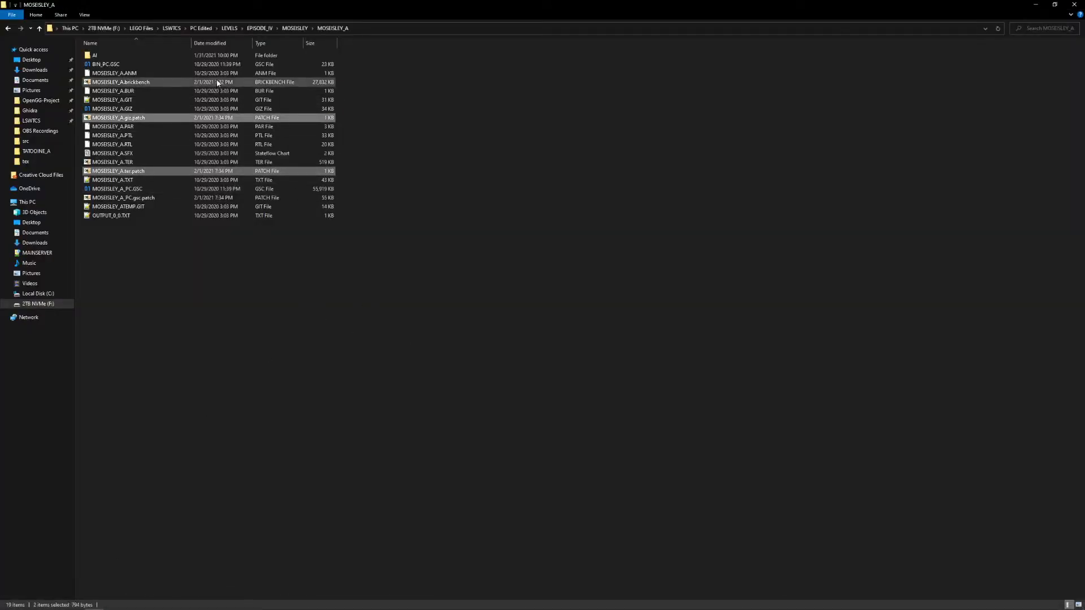
left_click(124, 198)
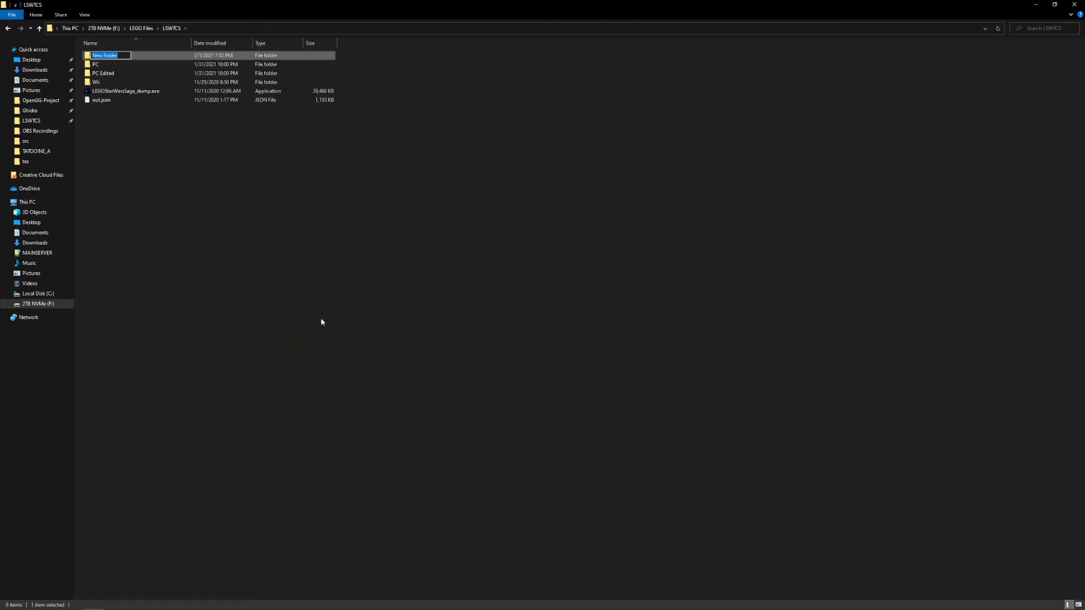
mouse_move(370, 315)
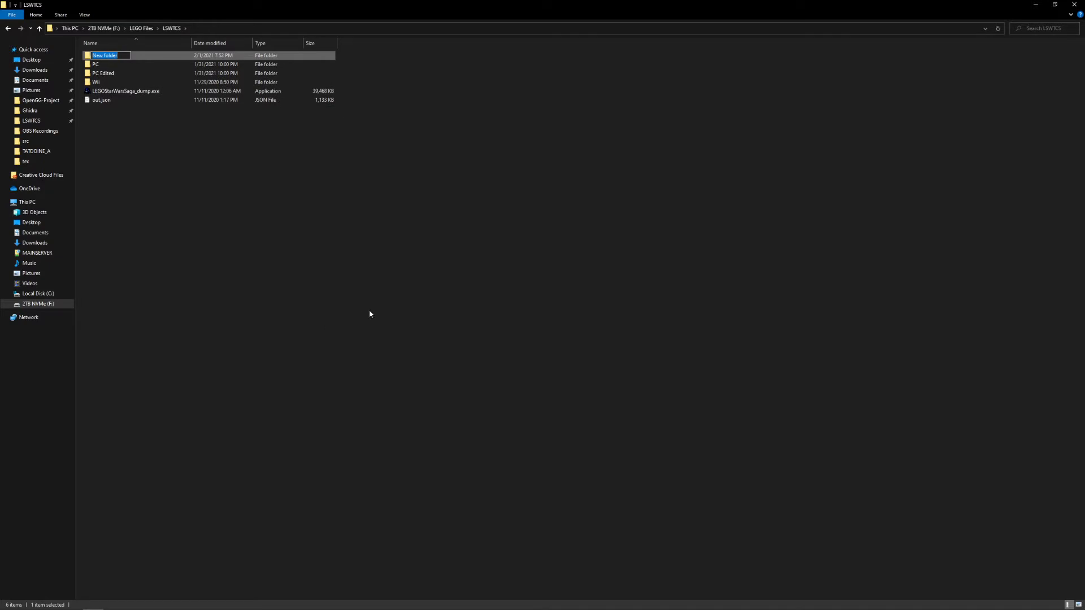
type("MyMod")
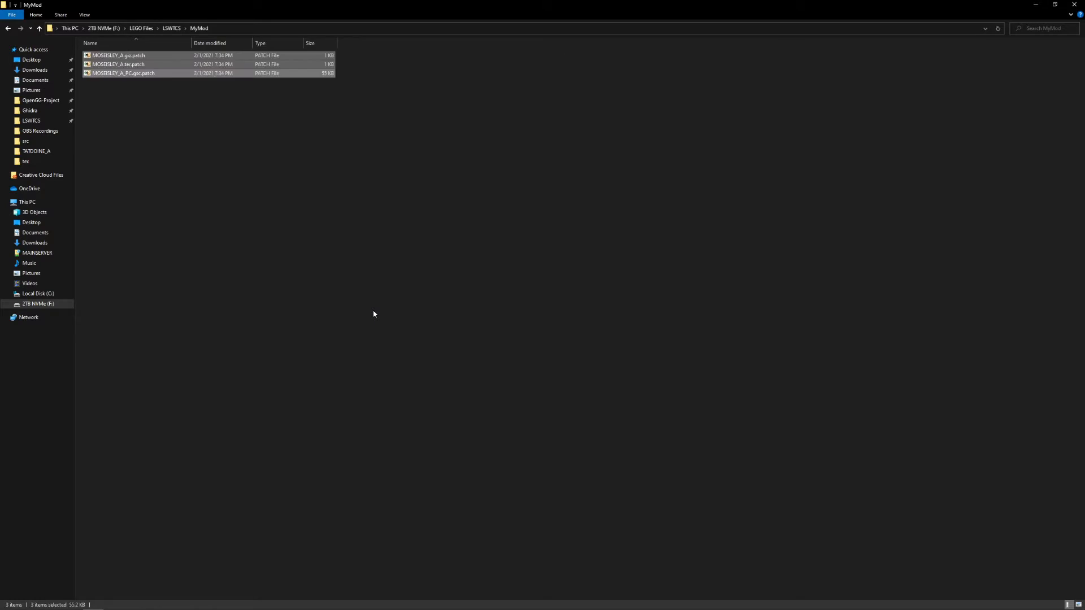
Step: Create a LEVELS folder in MyMod with nested EPISODE_IV and MOSEISLEY subfolders
right_click(374, 314)
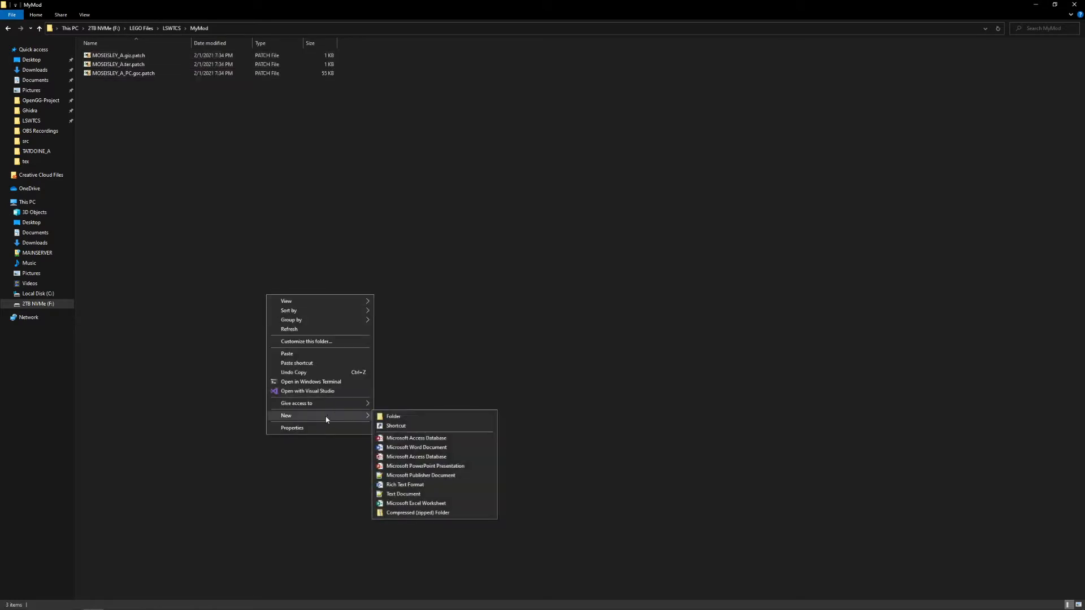
left_click(394, 416)
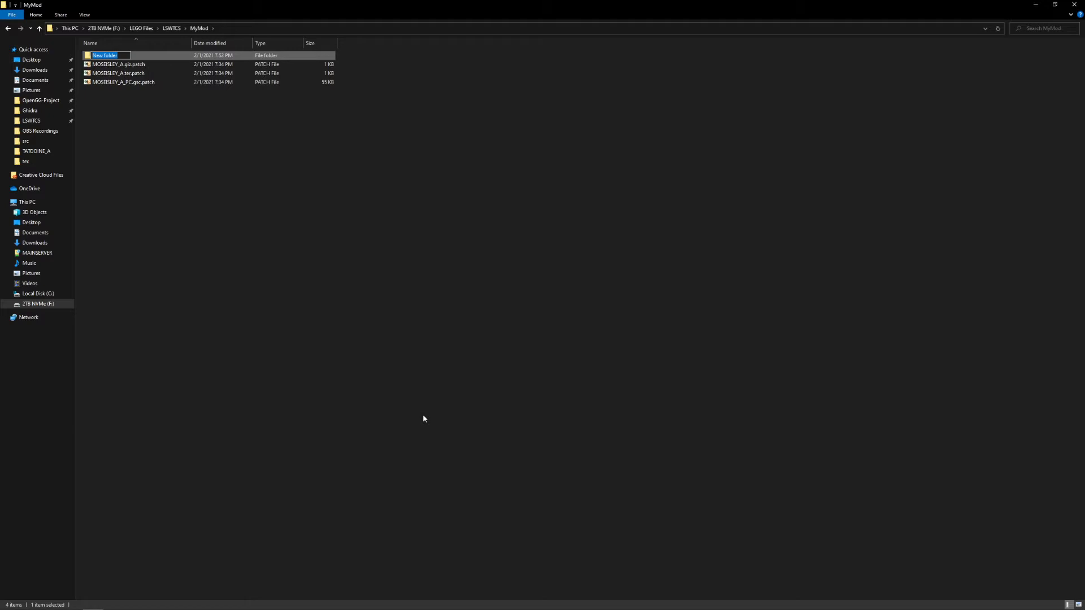
type("LEV")
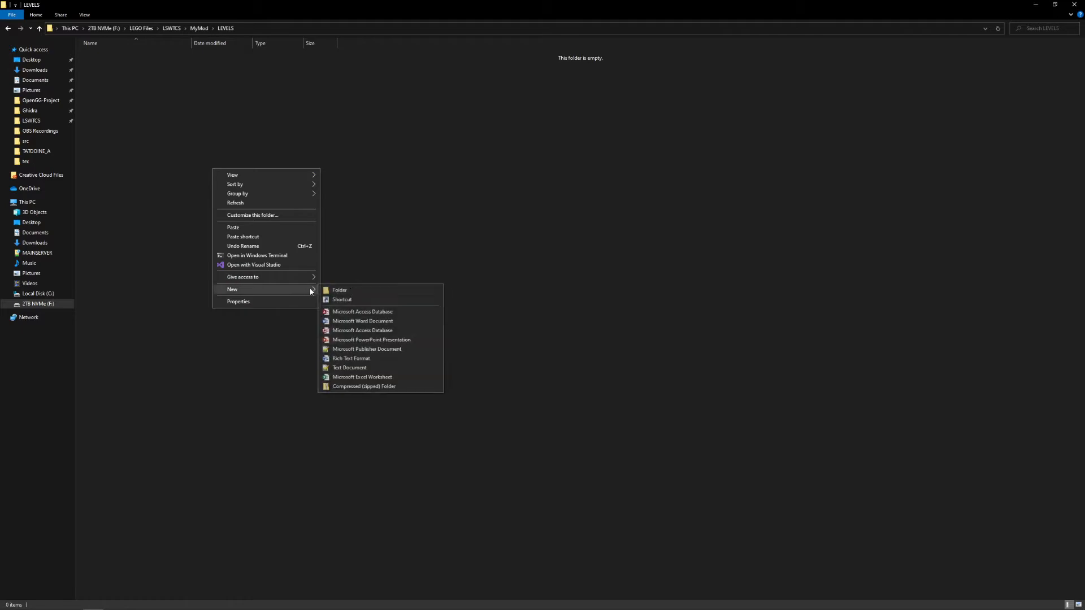
left_click(339, 290)
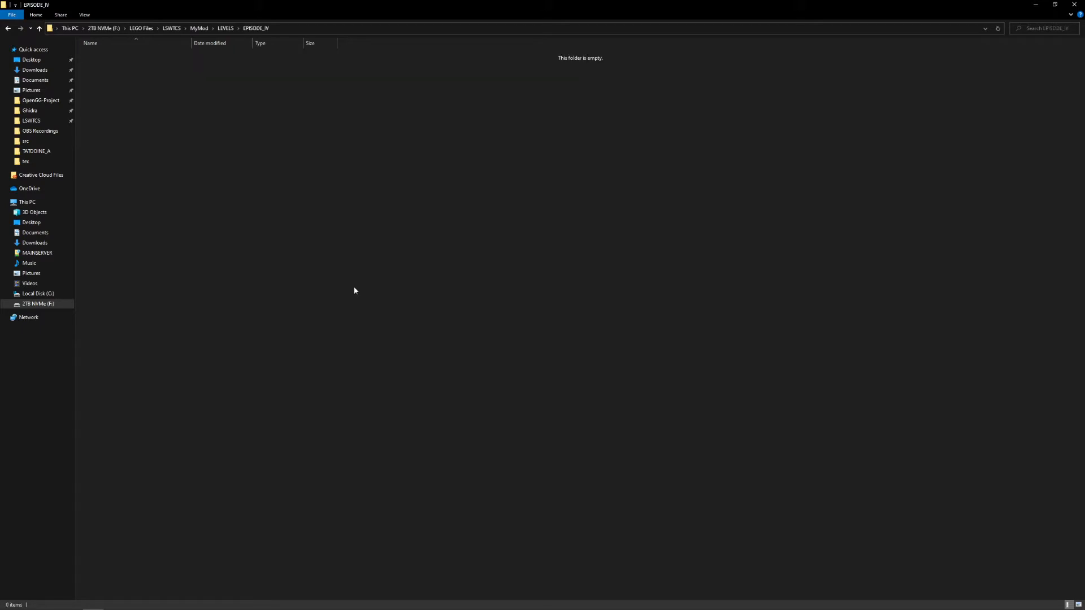
key("Ctrl+Shift+N")
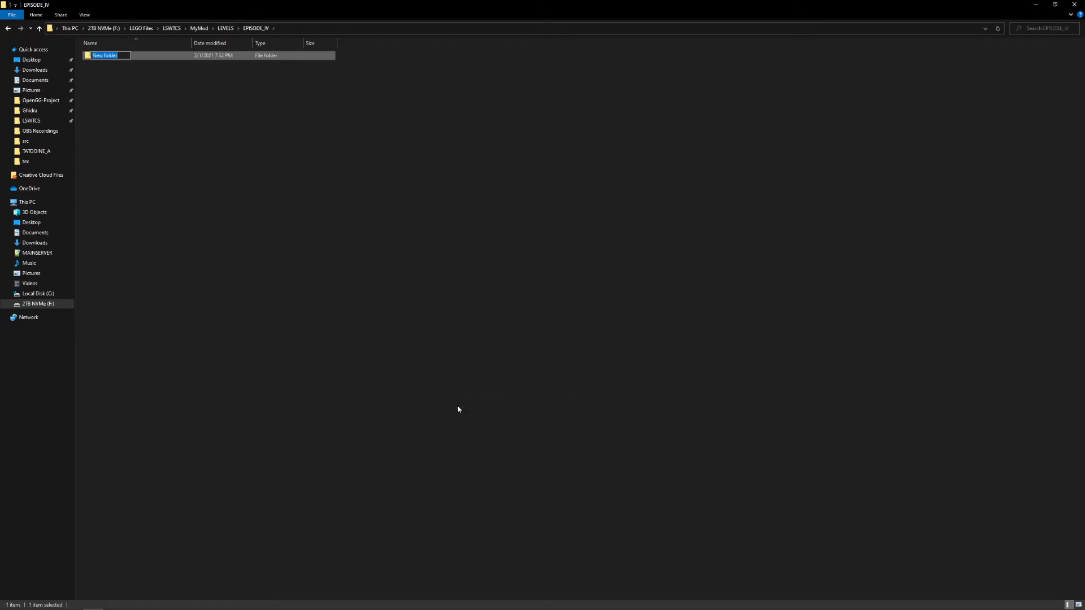
type("MOS")
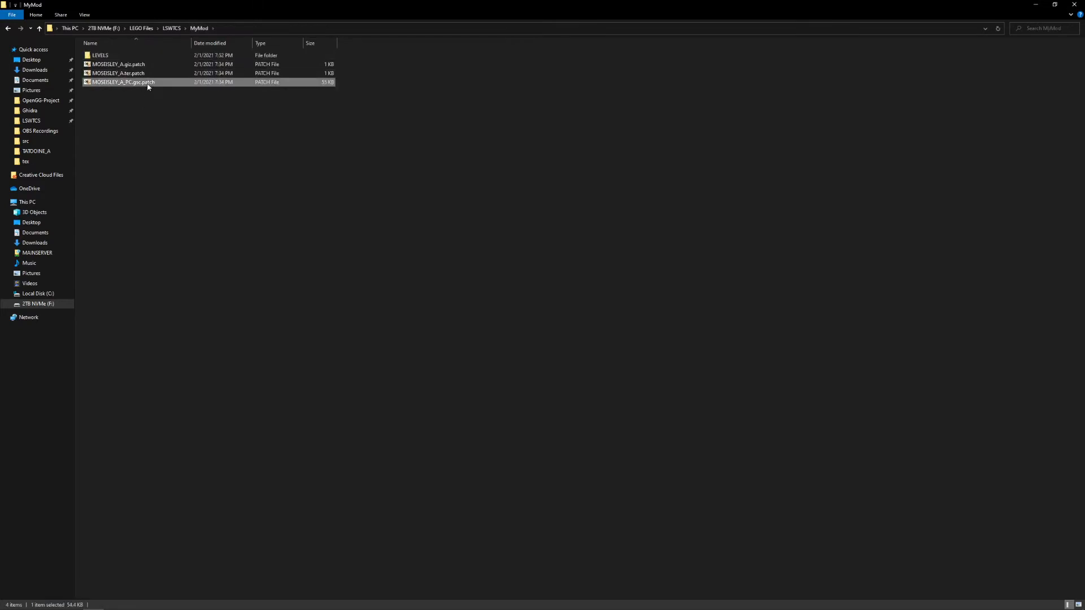
Step: Move the three patch files into LEVELS/EPISODE_IV/MOSEISLEY/MOSEISLEY_A, then go back to LSWTCS
left_click(99, 54)
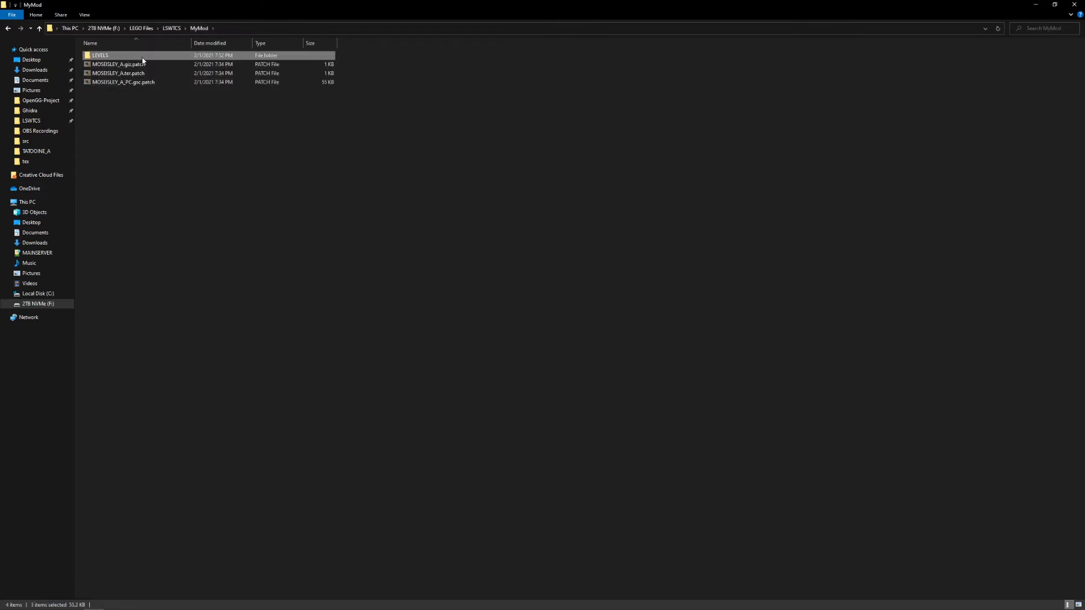
double_click(100, 56)
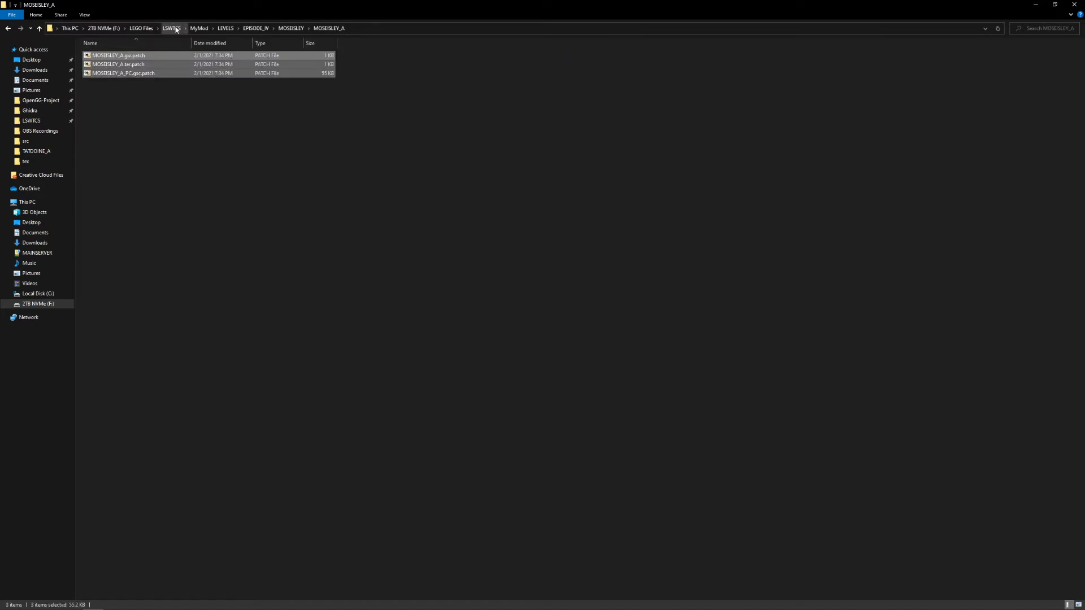
left_click(171, 28)
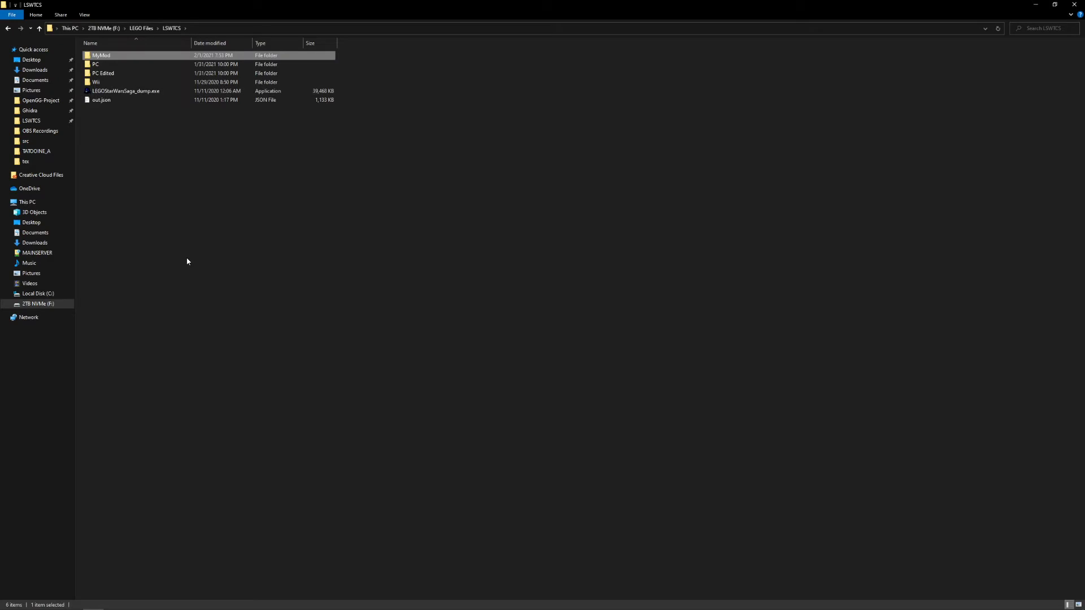
mouse_move(283, 473)
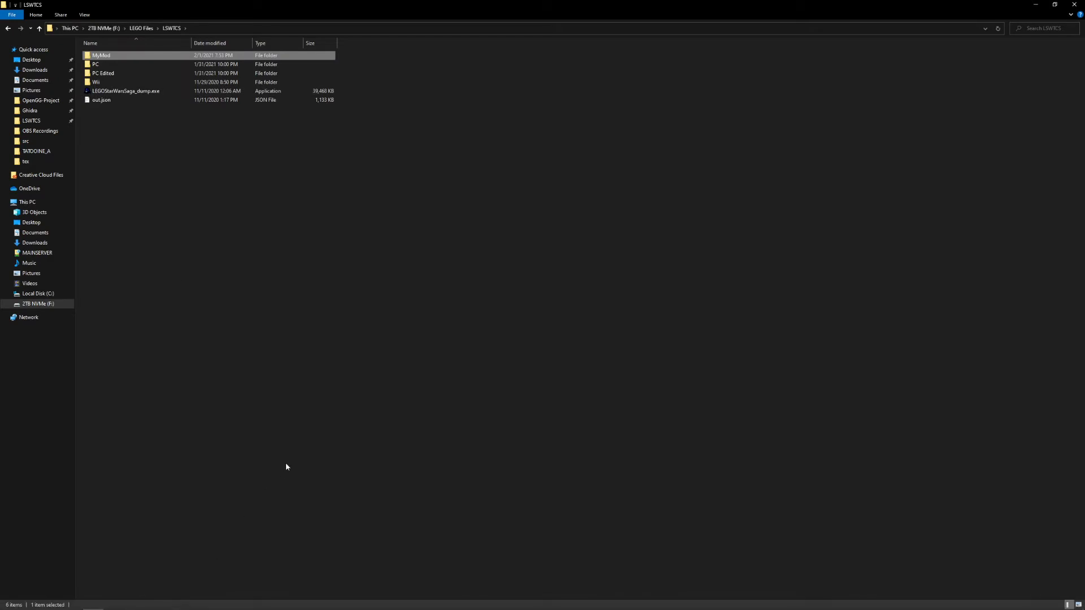
mouse_move(235, 152)
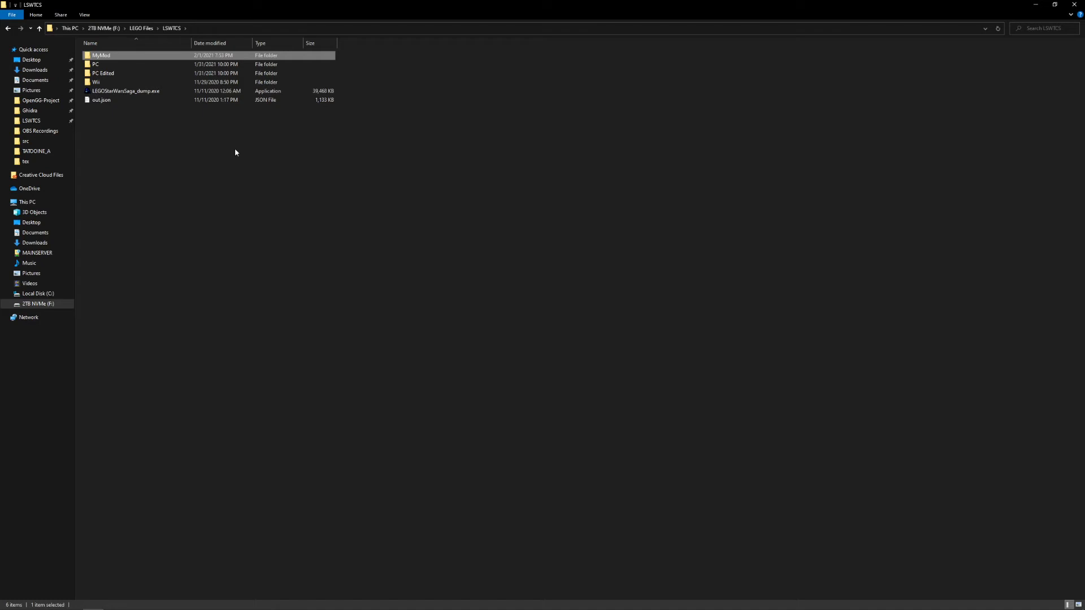
mouse_move(246, 139)
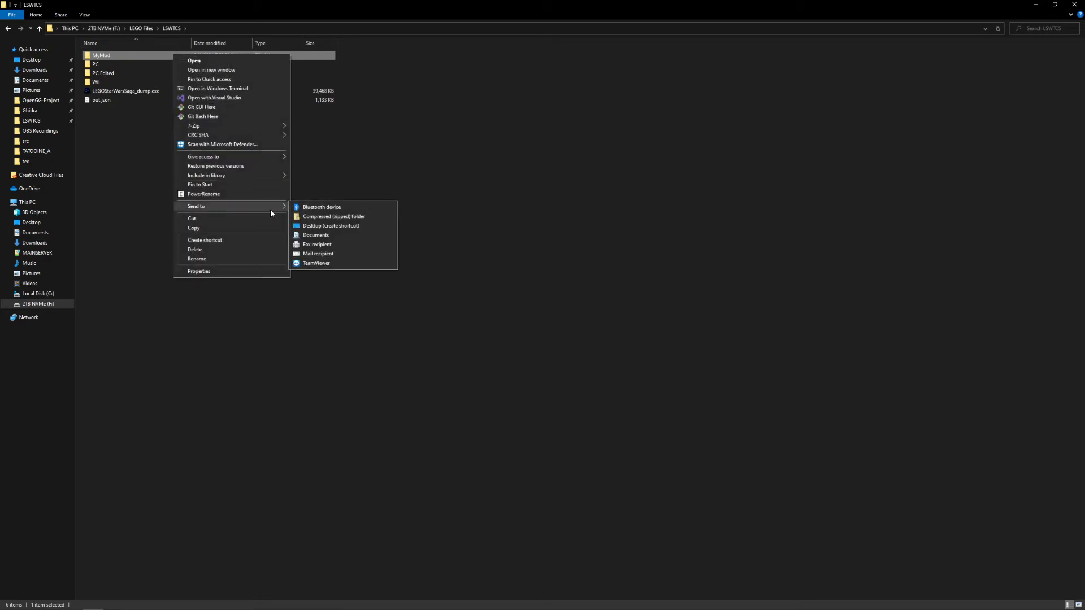
Step: Compress the MyMod folder into MyMod.zip and take a first look inside
left_click(334, 217)
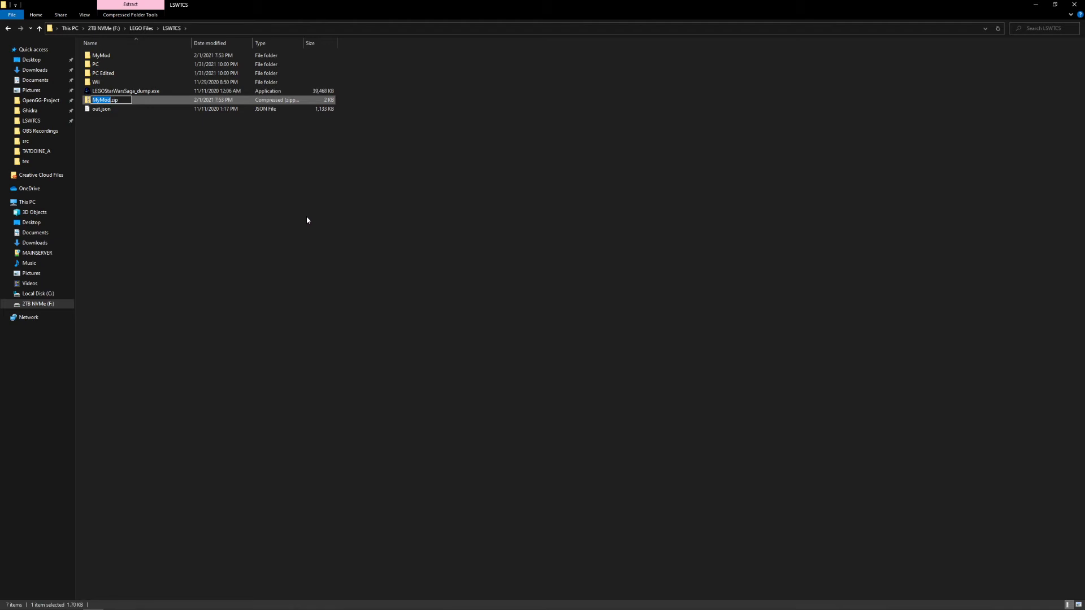
key("Return")
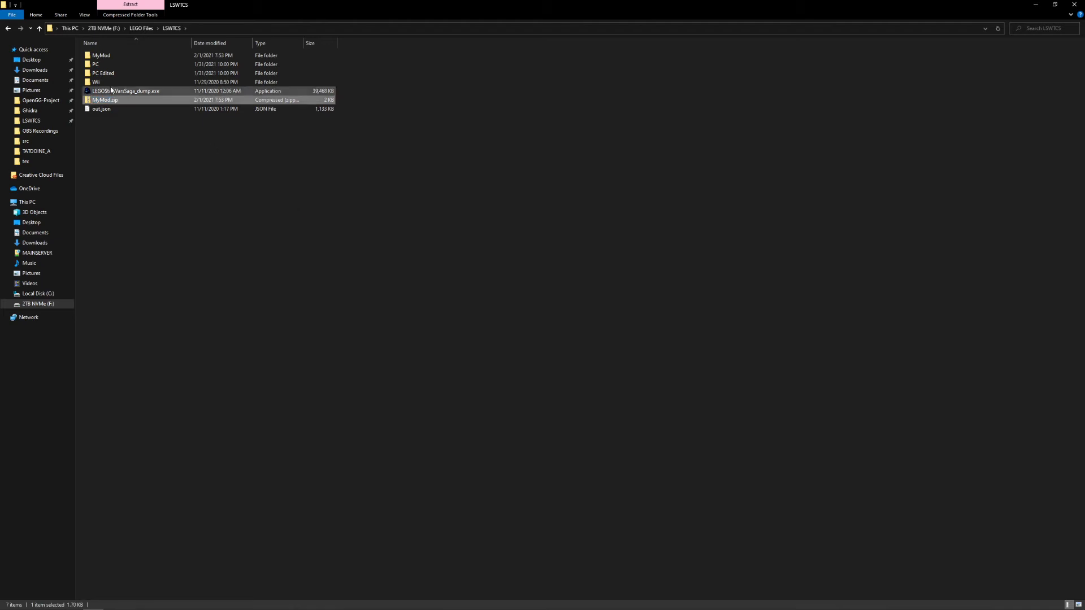
double_click(104, 99)
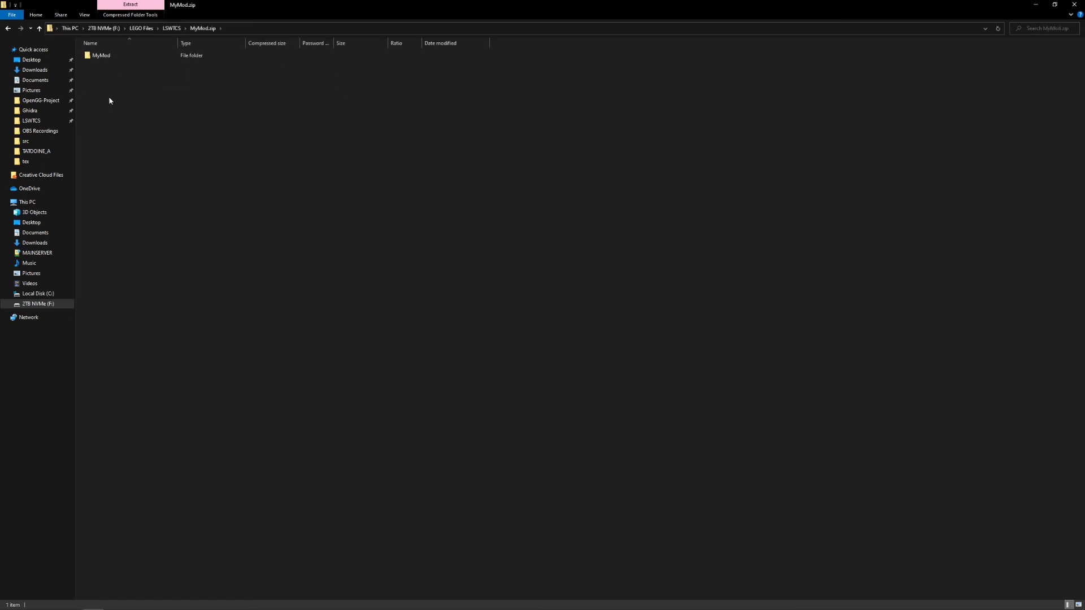
mouse_move(119, 79)
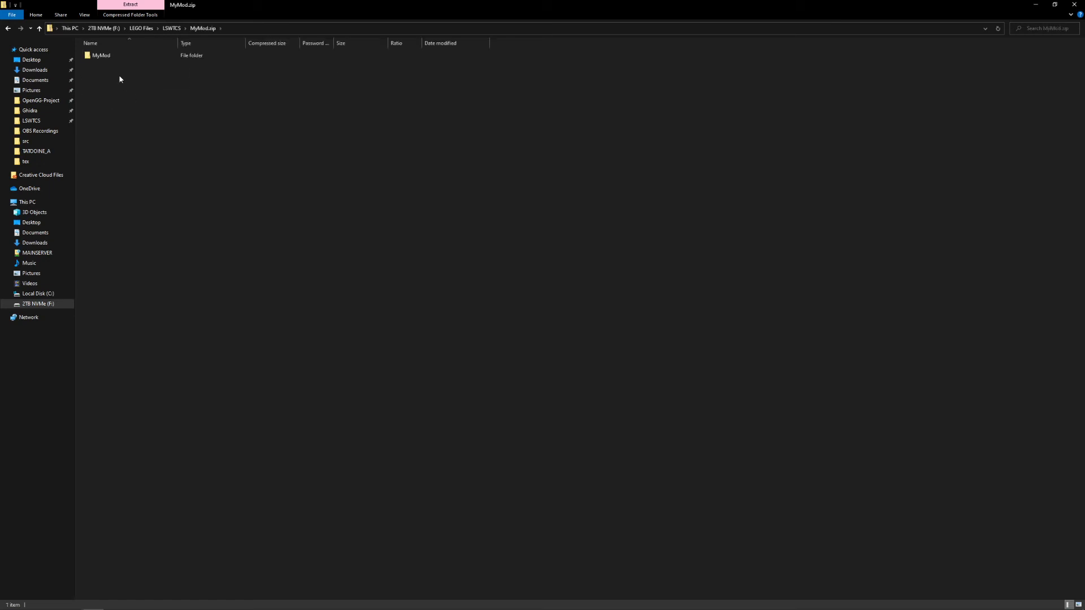
mouse_move(170, 28)
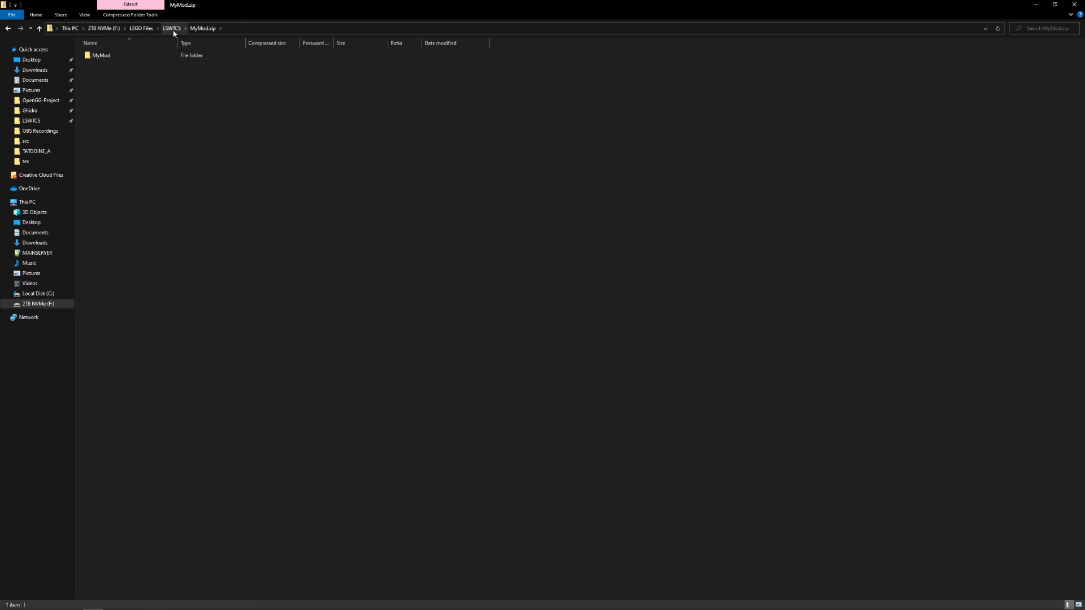
left_click(170, 29)
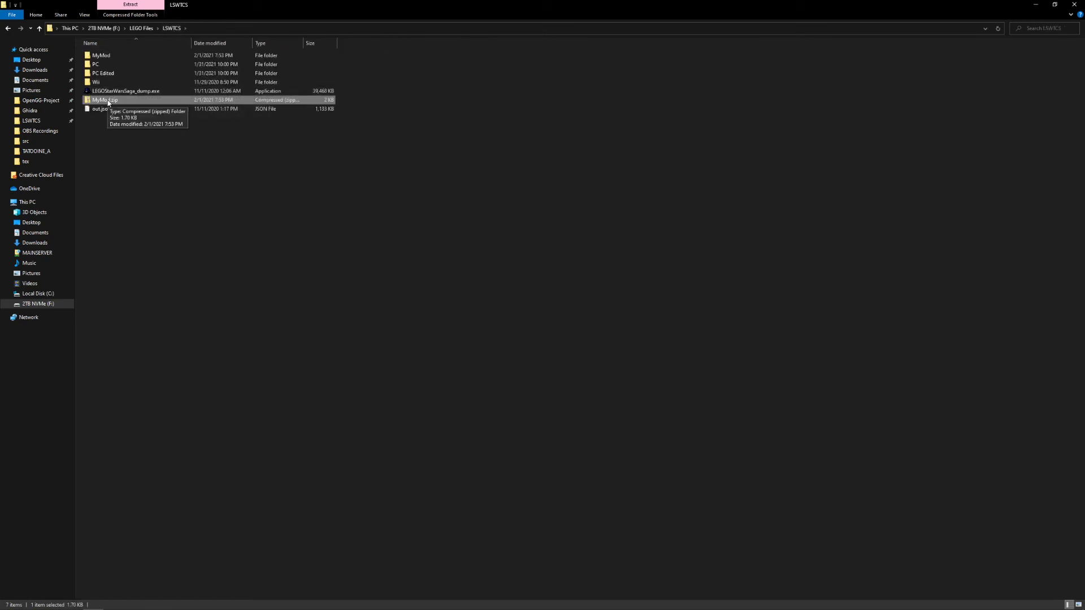
mouse_move(158, 161)
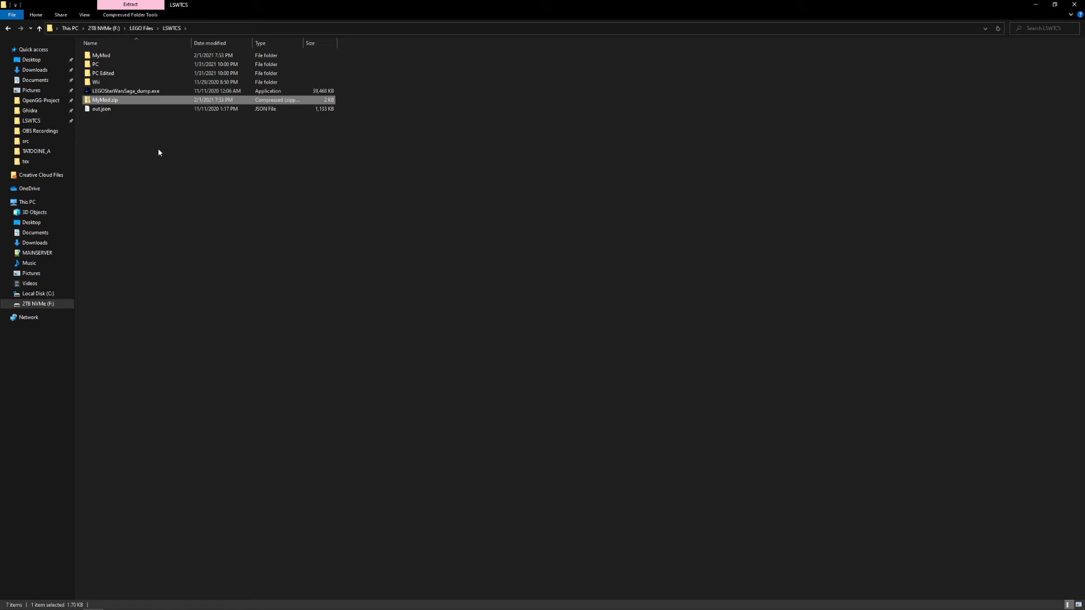
Step: Reopen MyMod.zip to confirm it holds MyMod with LEVELS, then return to BrickBench
double_click(104, 100)
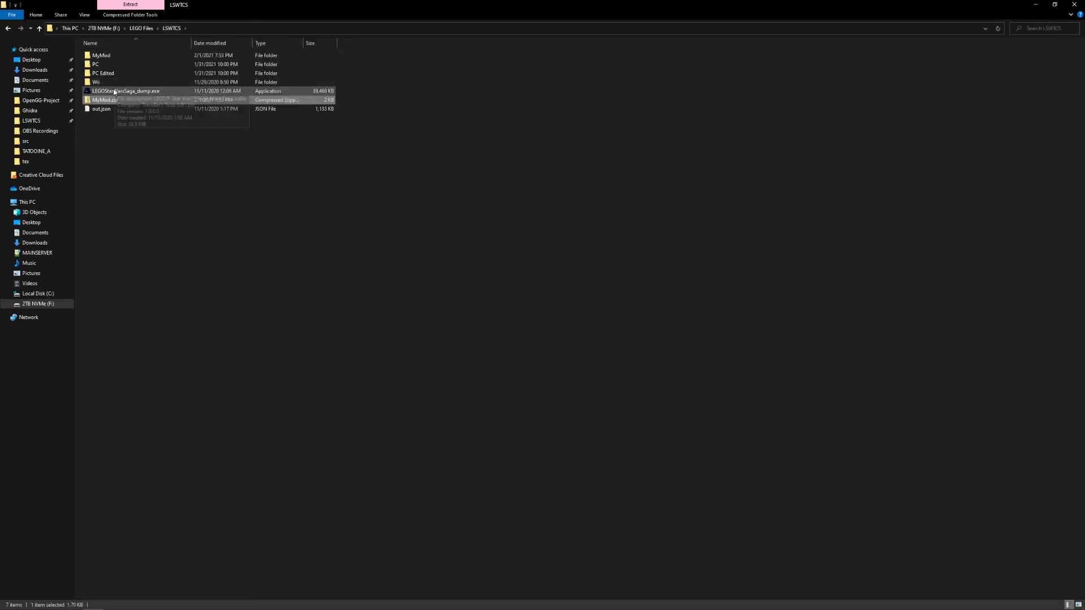
double_click(104, 99)
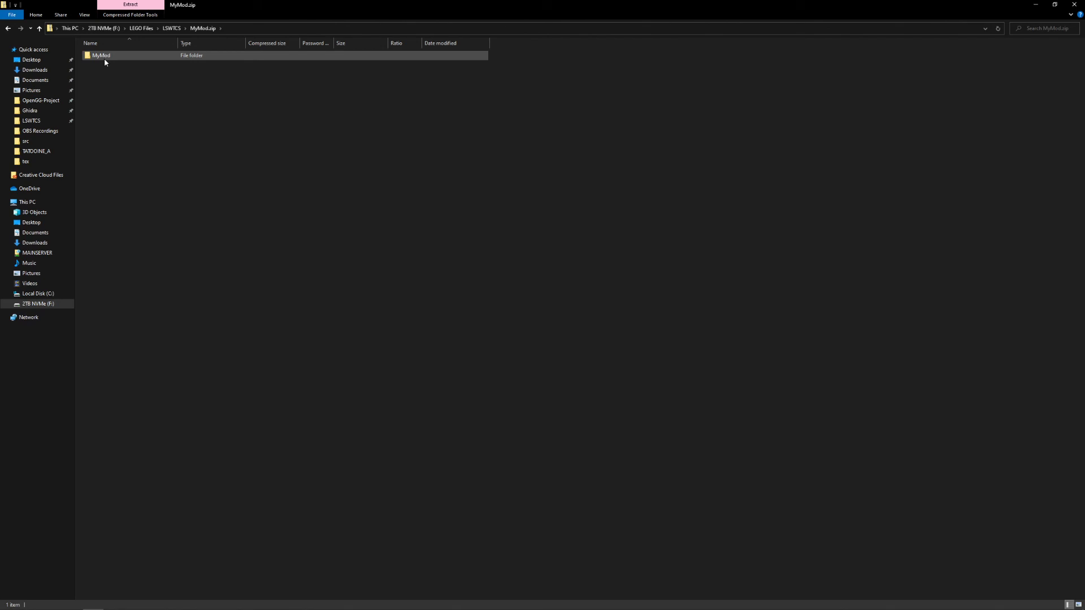
double_click(102, 55)
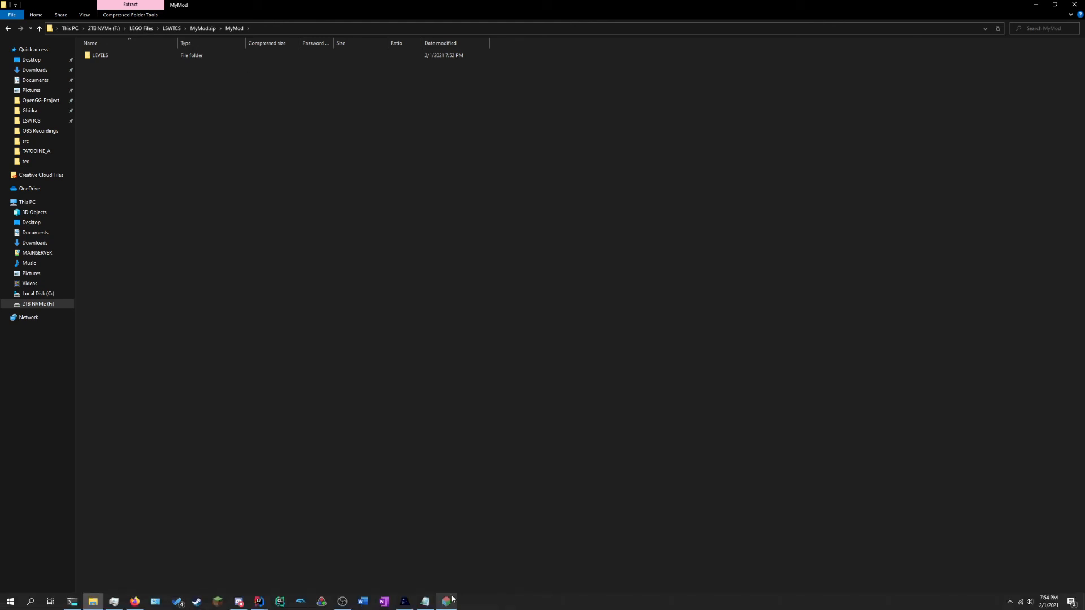
left_click(425, 601)
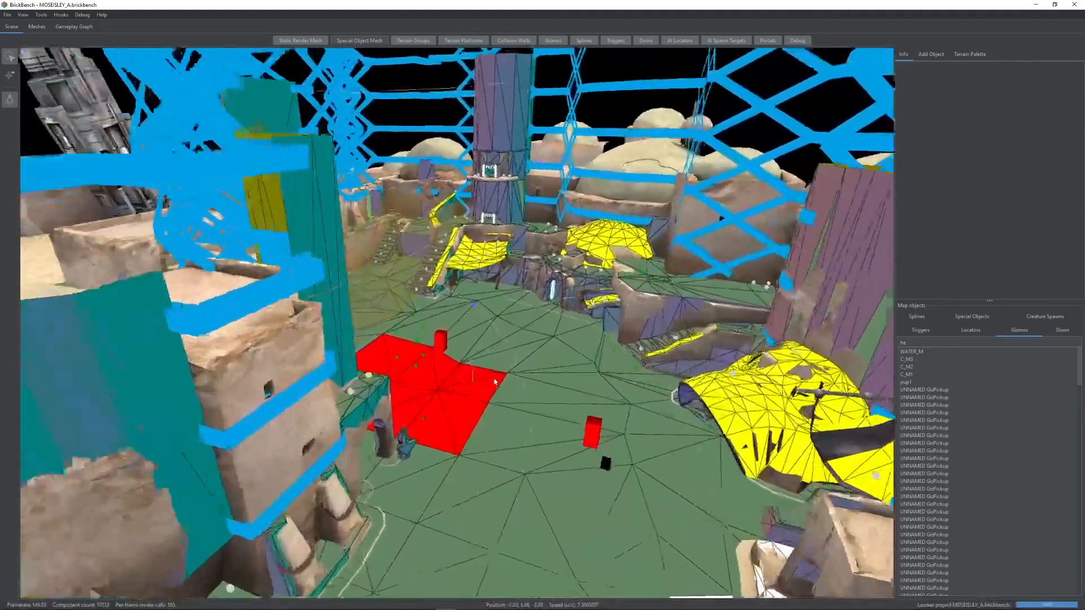